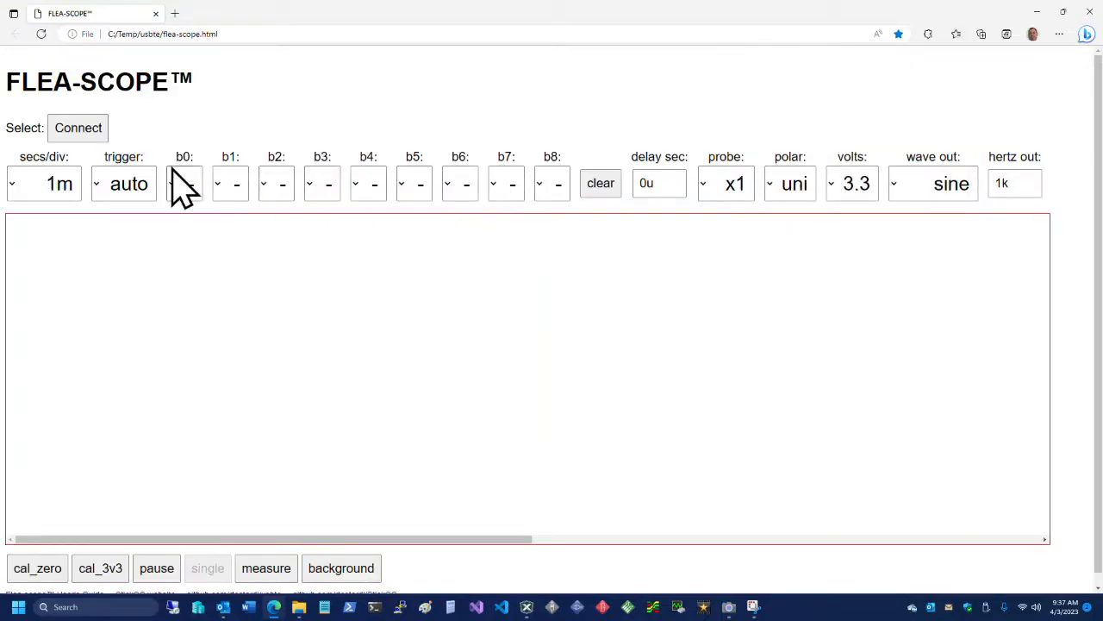
{"action": "mouse_move", "coordinate": [77, 127]}
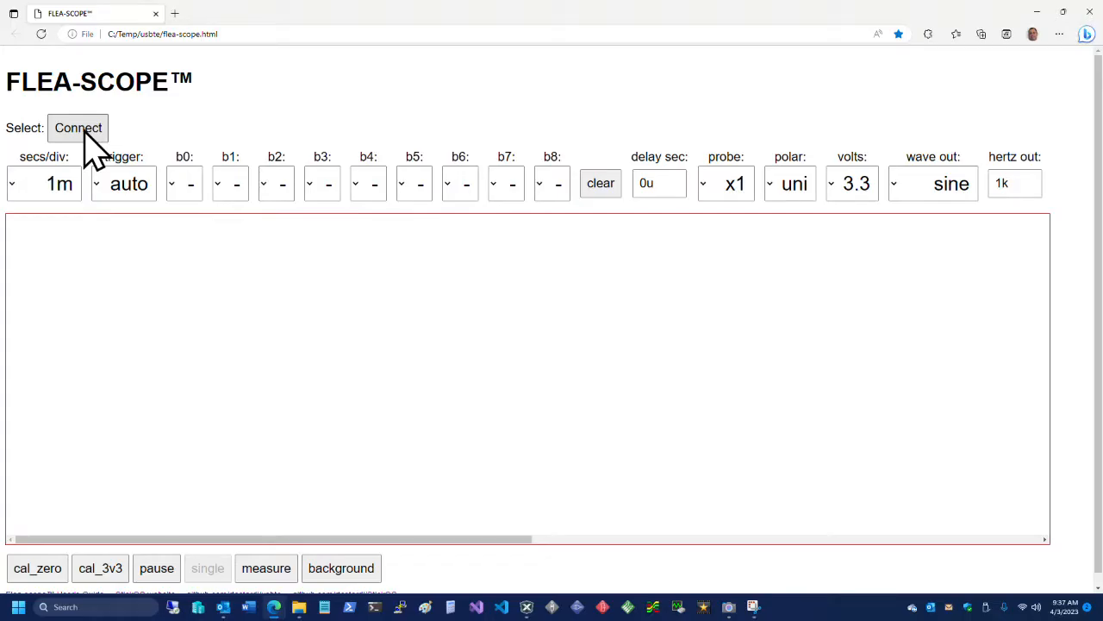
Step: Connect the web app to the Flea-Scope (COM22) serial port
{"action": "left_click", "coordinate": [78, 128]}
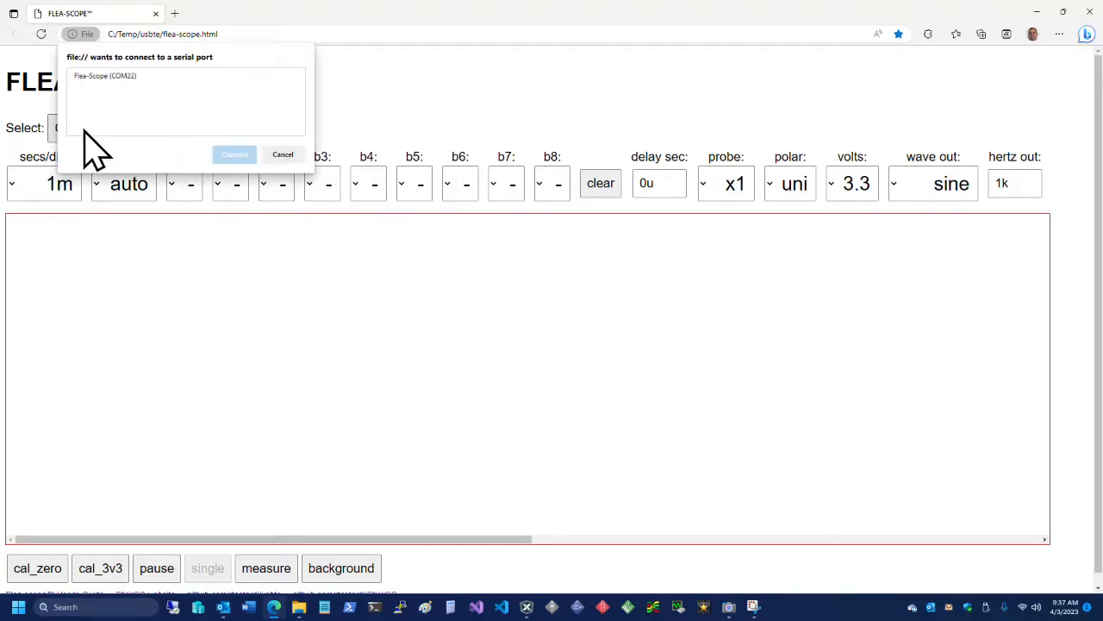
{"action": "left_click", "coordinate": [112, 75]}
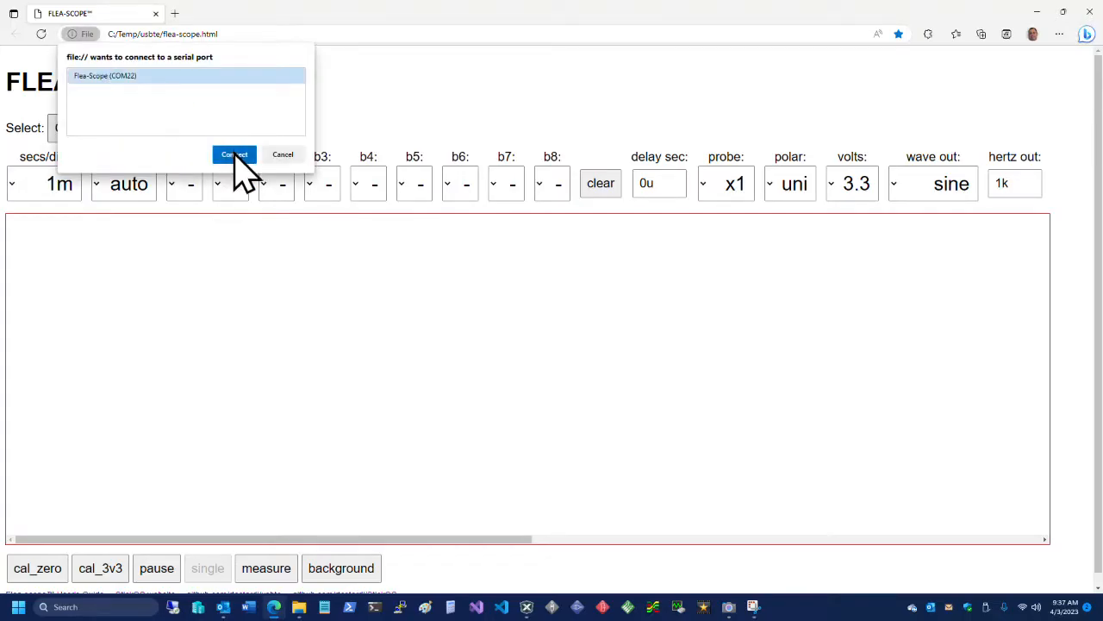
{"action": "left_click", "coordinate": [234, 155]}
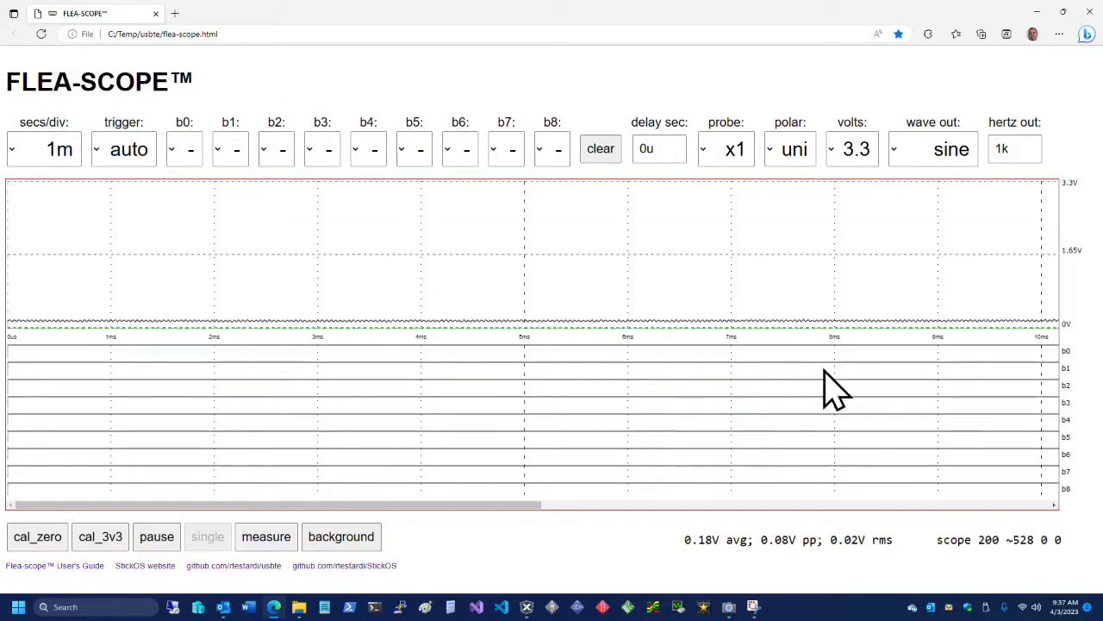
{"action": "mouse_move", "coordinate": [817, 422]}
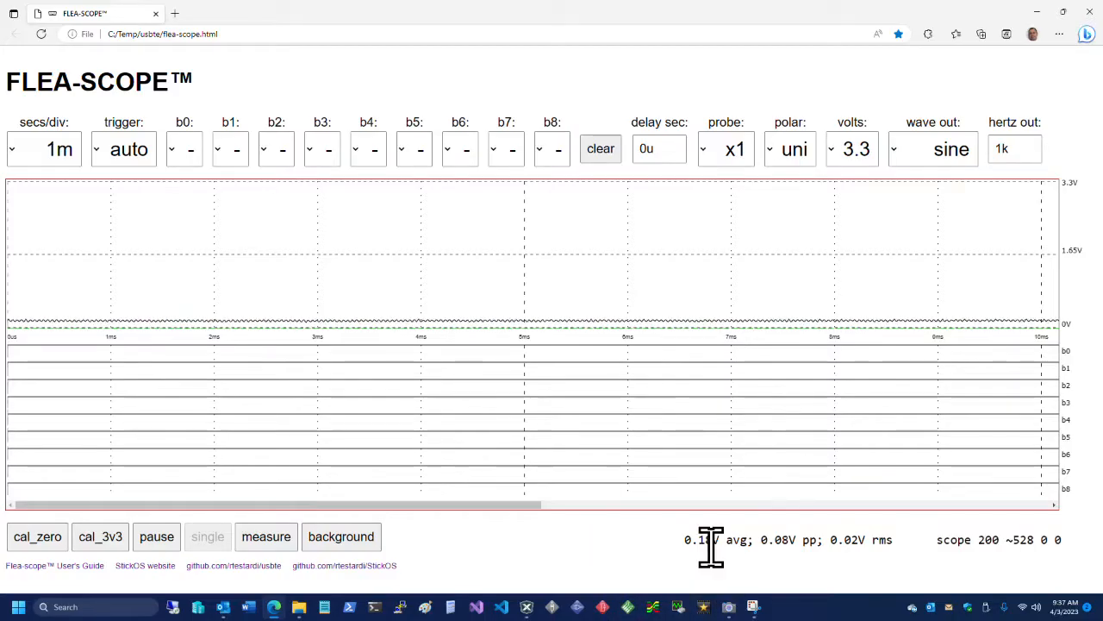
{"action": "mouse_move", "coordinate": [719, 581]}
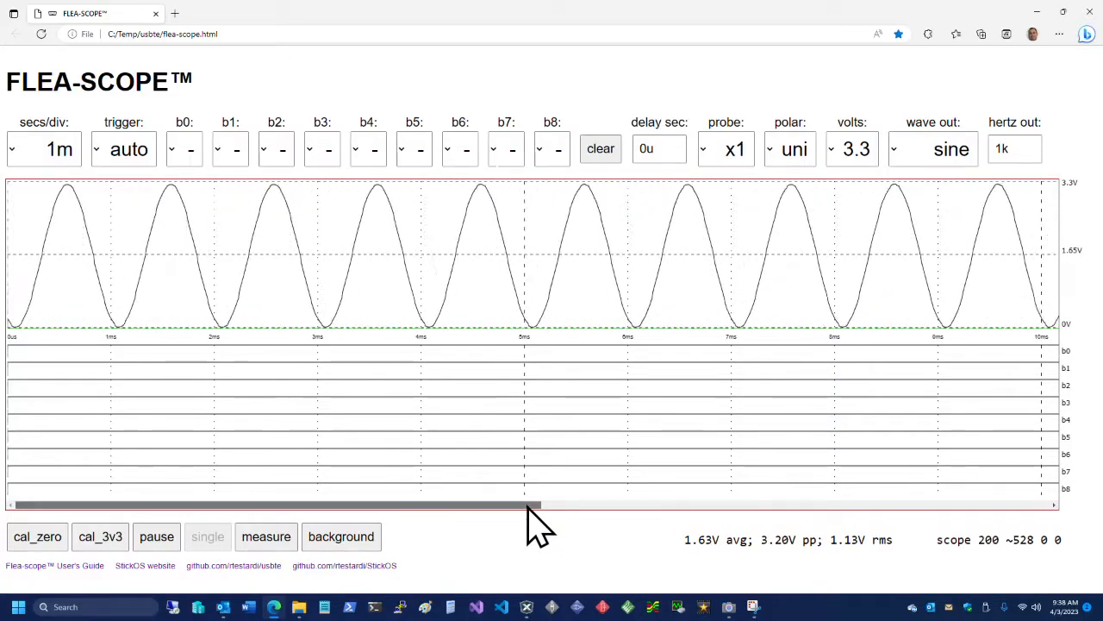
Step: Drag the trigger level line on the scope display up to about 2.44V
{"action": "left_click_drag", "start_coordinate": [530, 504], "coordinate": [944, 504]}
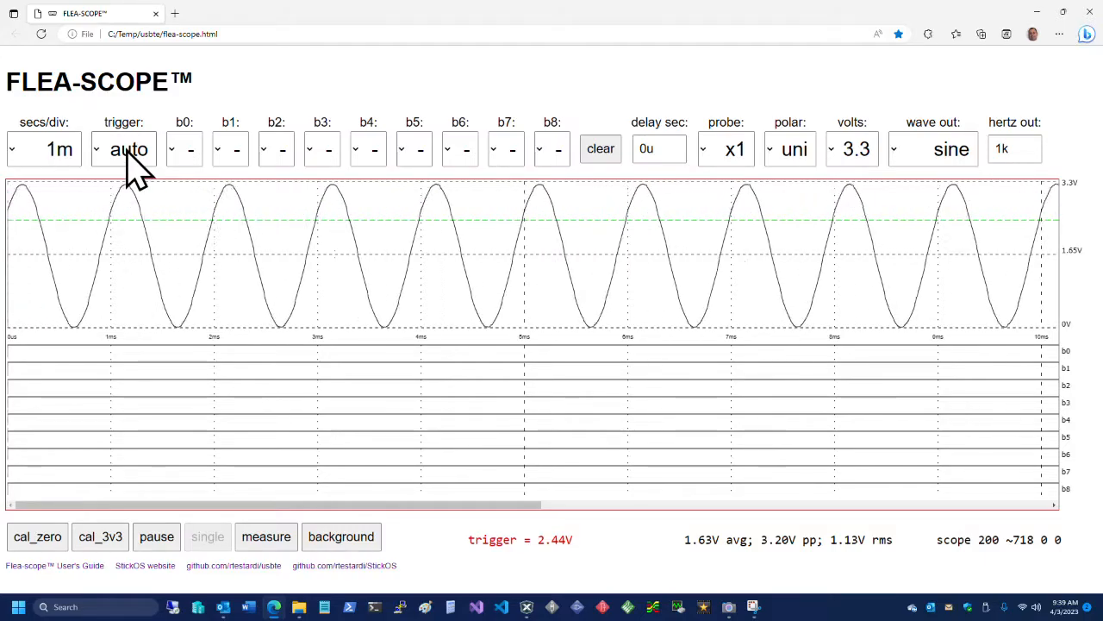
Step: Try the rise and fall trigger modes, settling back on rising edge
{"action": "left_click", "coordinate": [123, 148]}
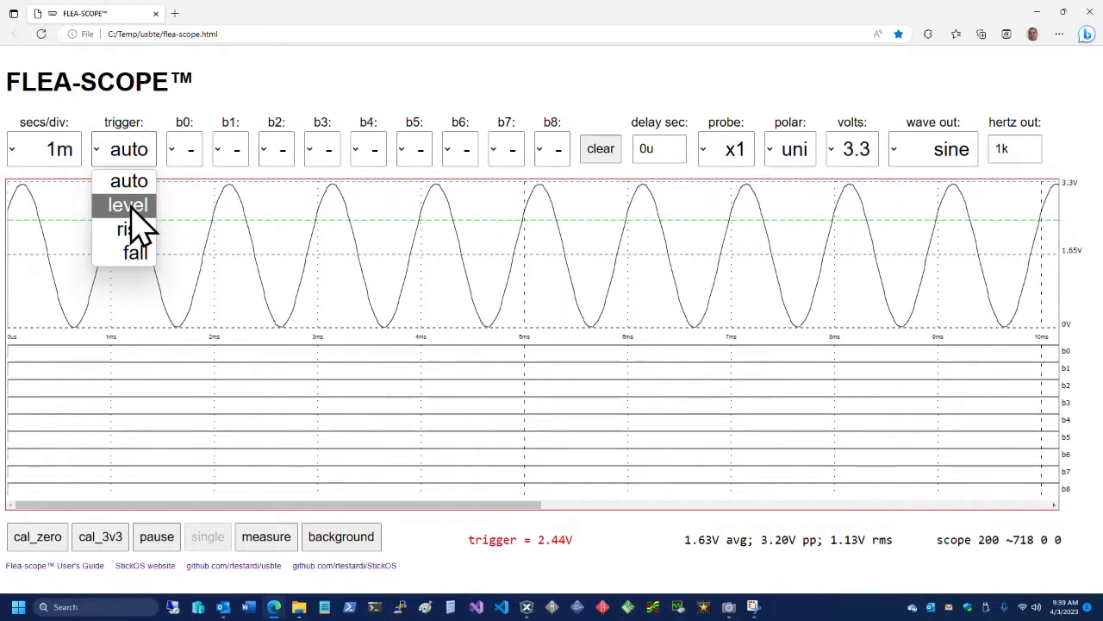
{"action": "mouse_move", "coordinate": [129, 229]}
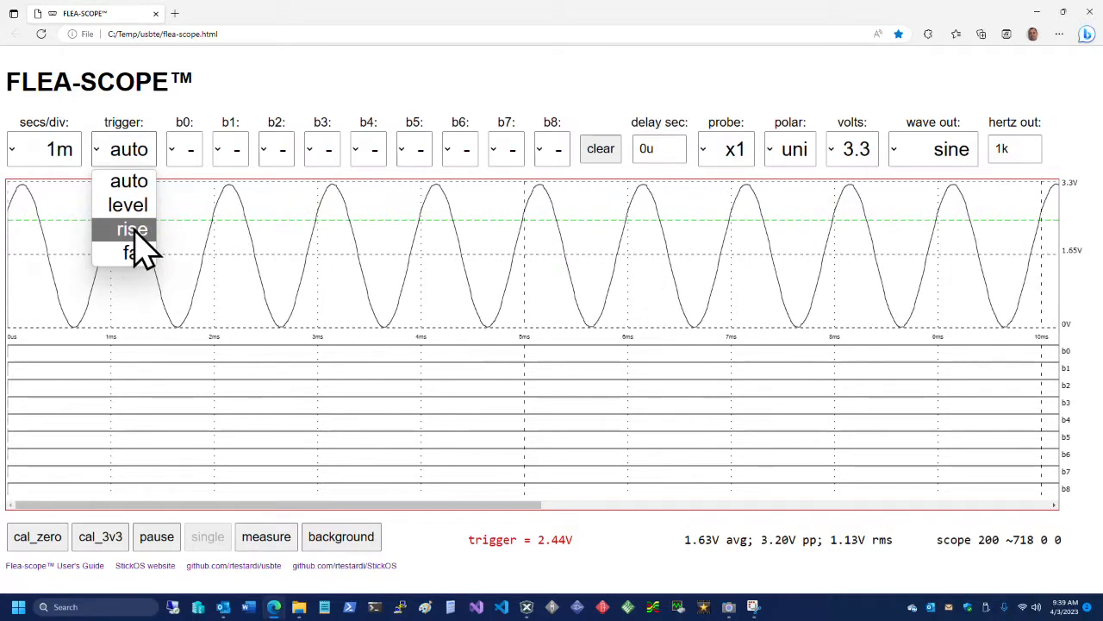
{"action": "left_click", "coordinate": [129, 228]}
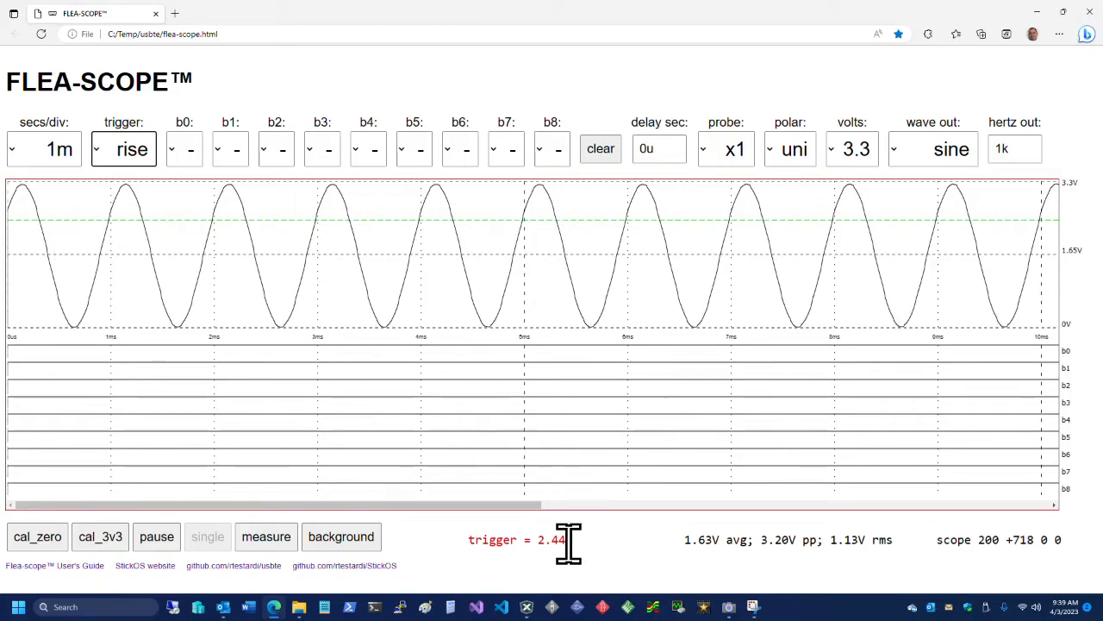
{"action": "left_click", "coordinate": [123, 149]}
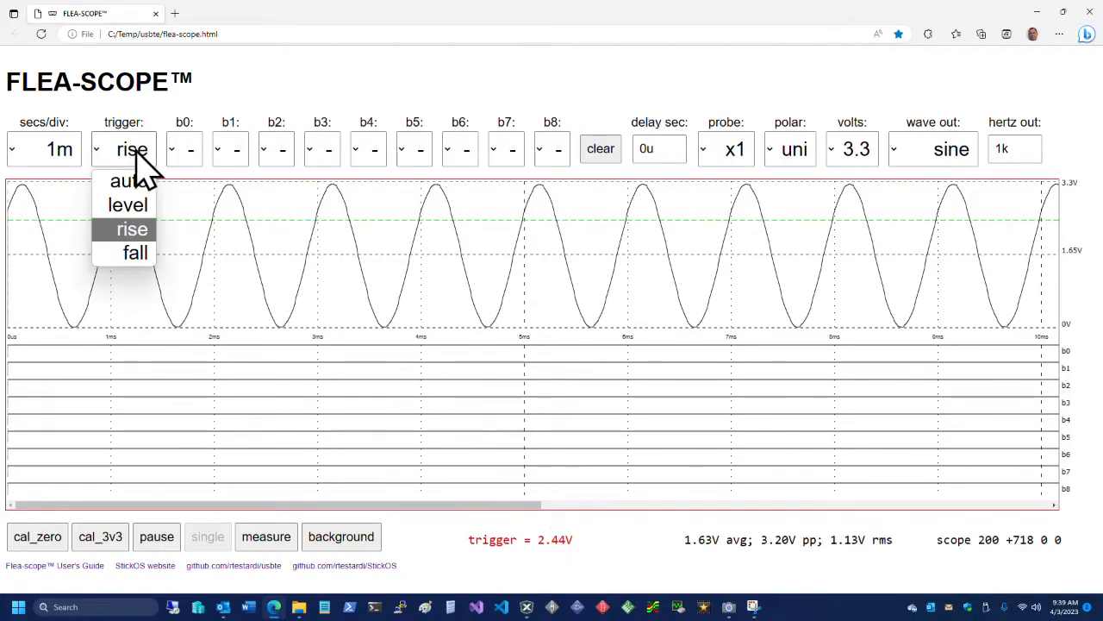
{"action": "left_click", "coordinate": [136, 251]}
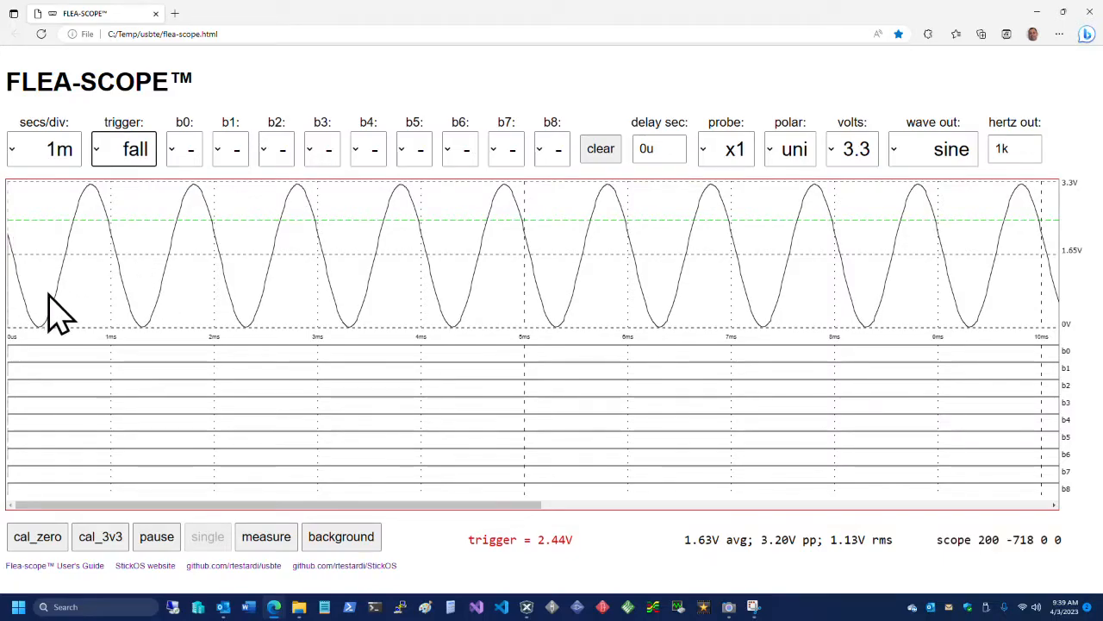
{"action": "left_click", "coordinate": [123, 149]}
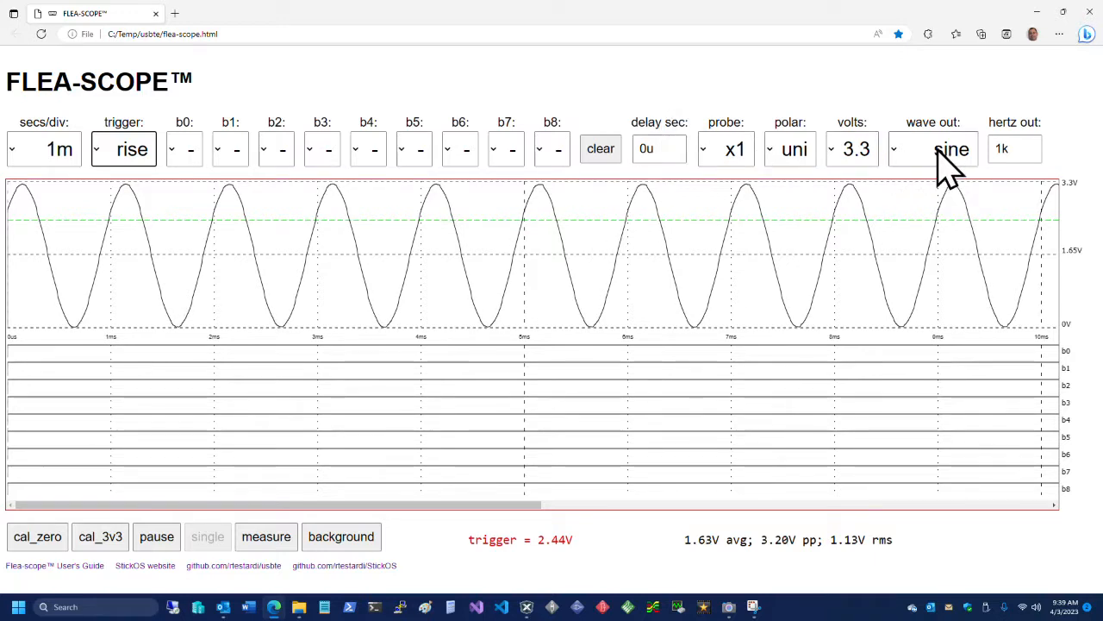
{"action": "left_click", "coordinate": [933, 148]}
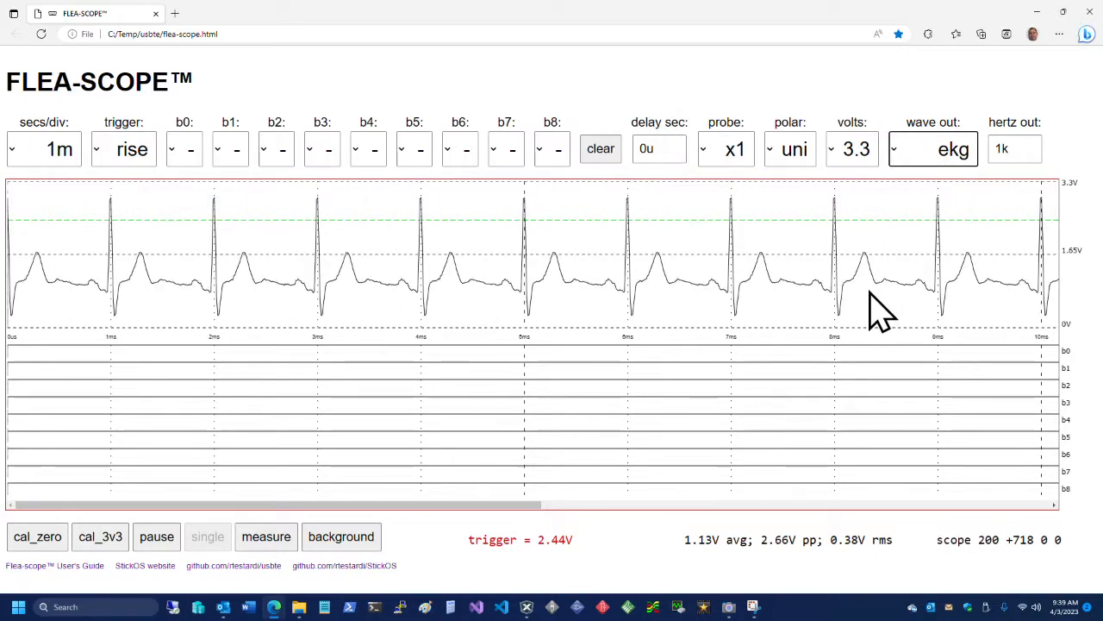
{"action": "left_click", "coordinate": [934, 148]}
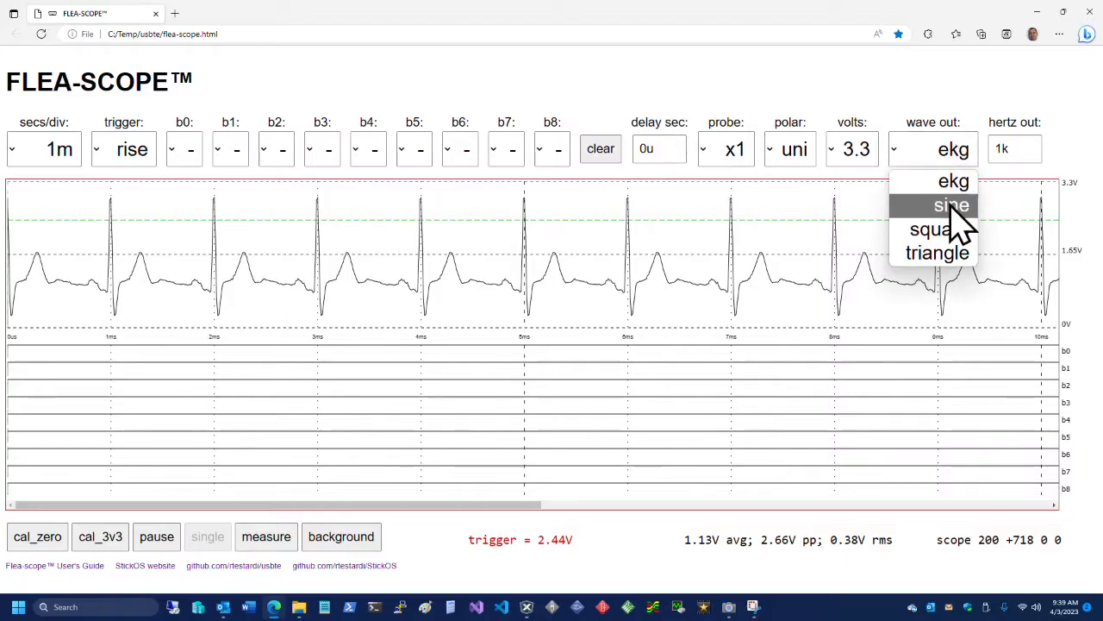
{"action": "left_click", "coordinate": [935, 251]}
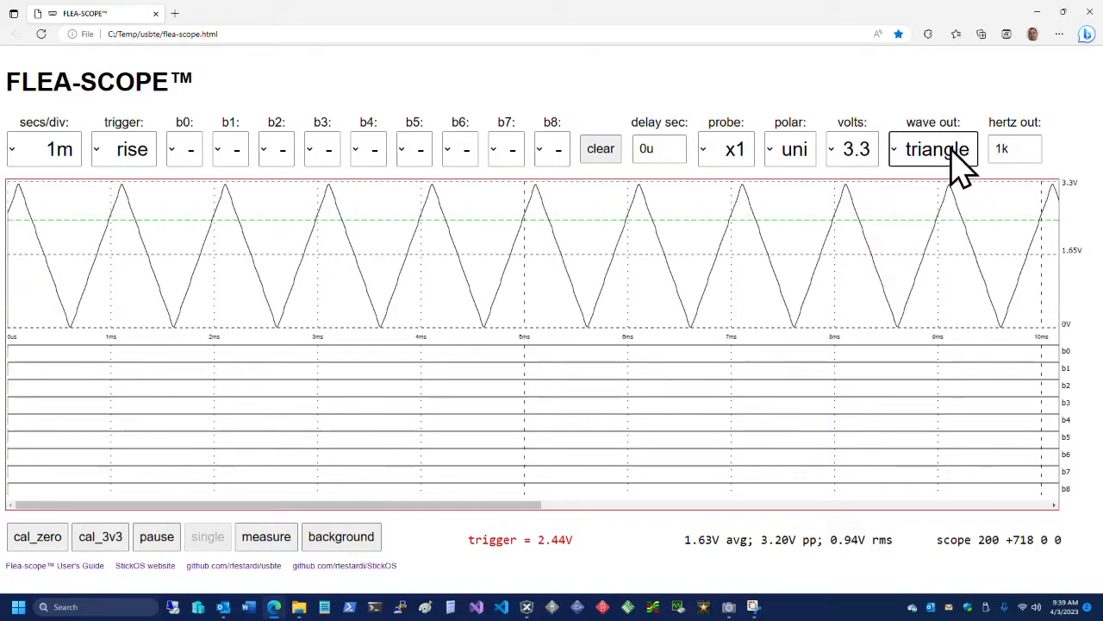
{"action": "left_click", "coordinate": [933, 148]}
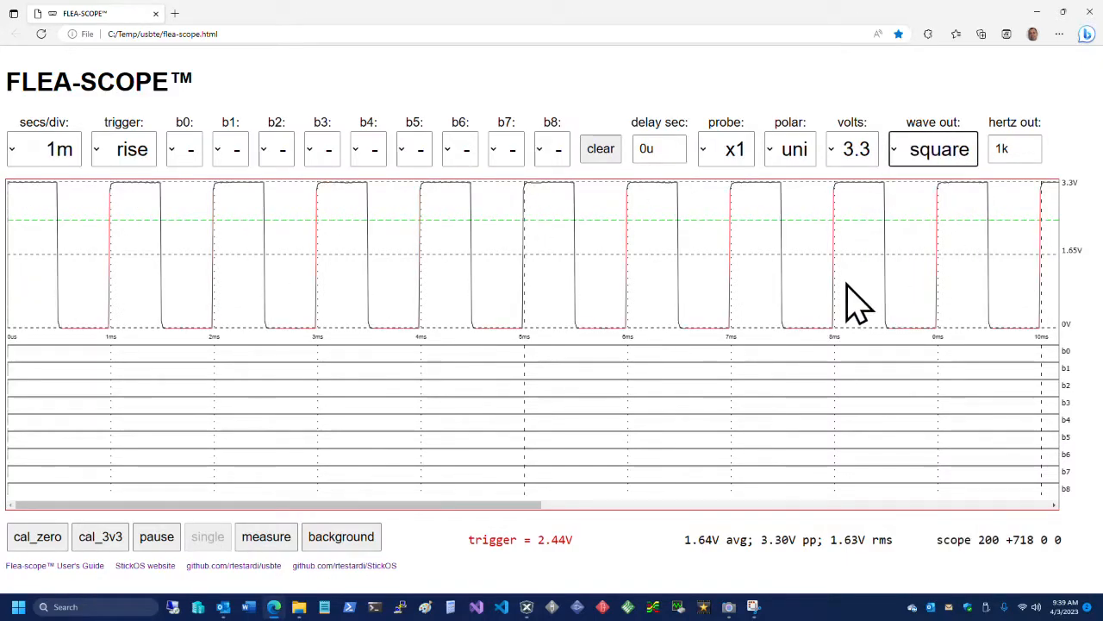
{"action": "left_click", "coordinate": [934, 149]}
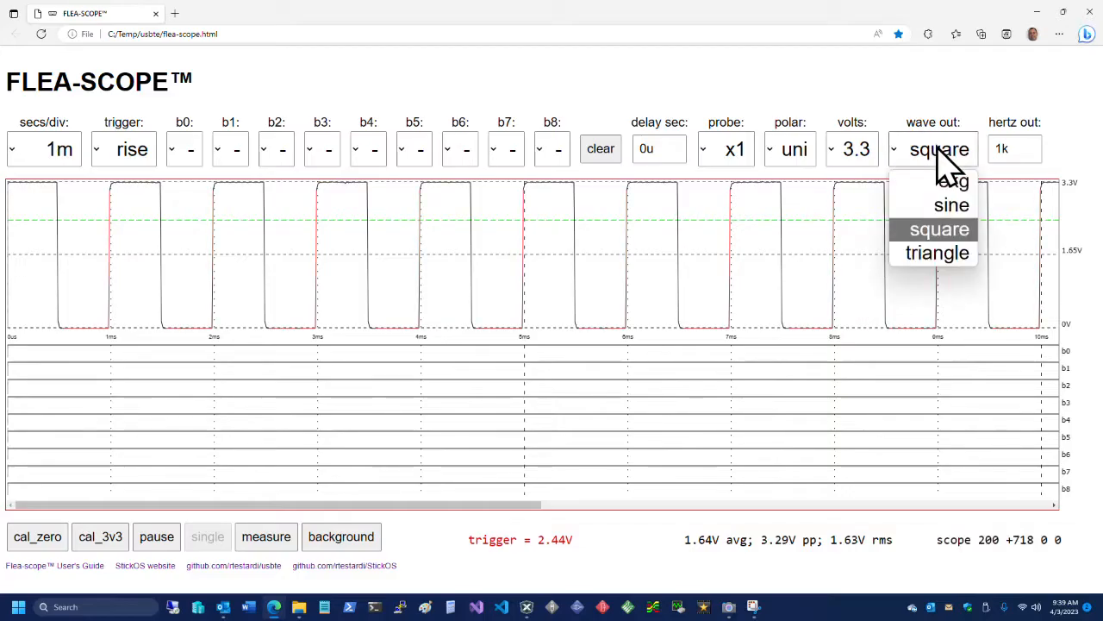
{"action": "left_click", "coordinate": [950, 205]}
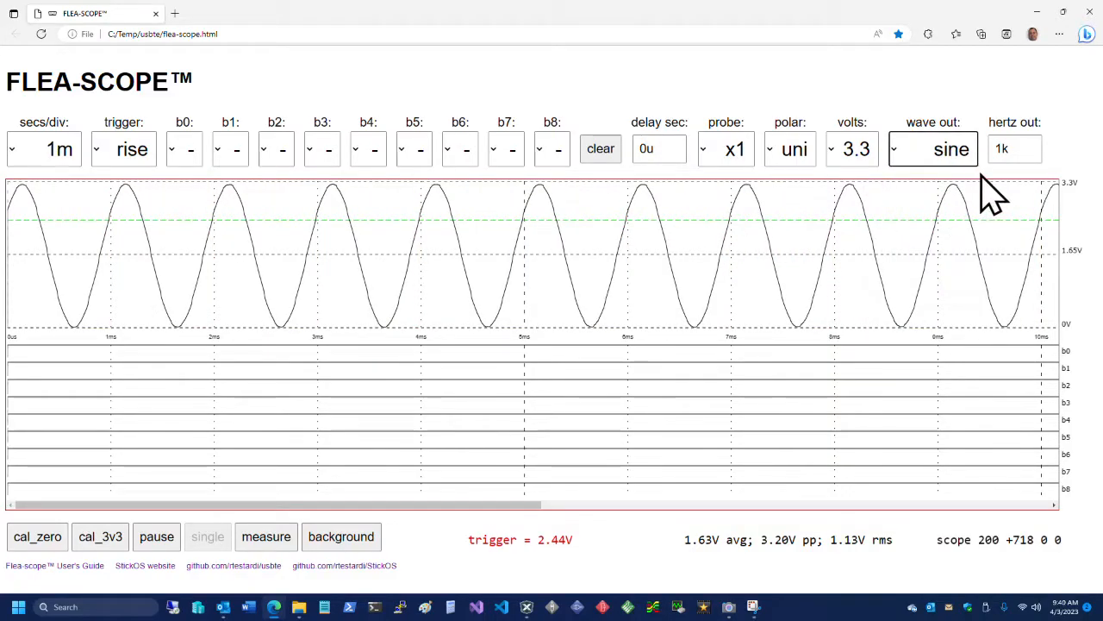
{"action": "left_click", "coordinate": [932, 149]}
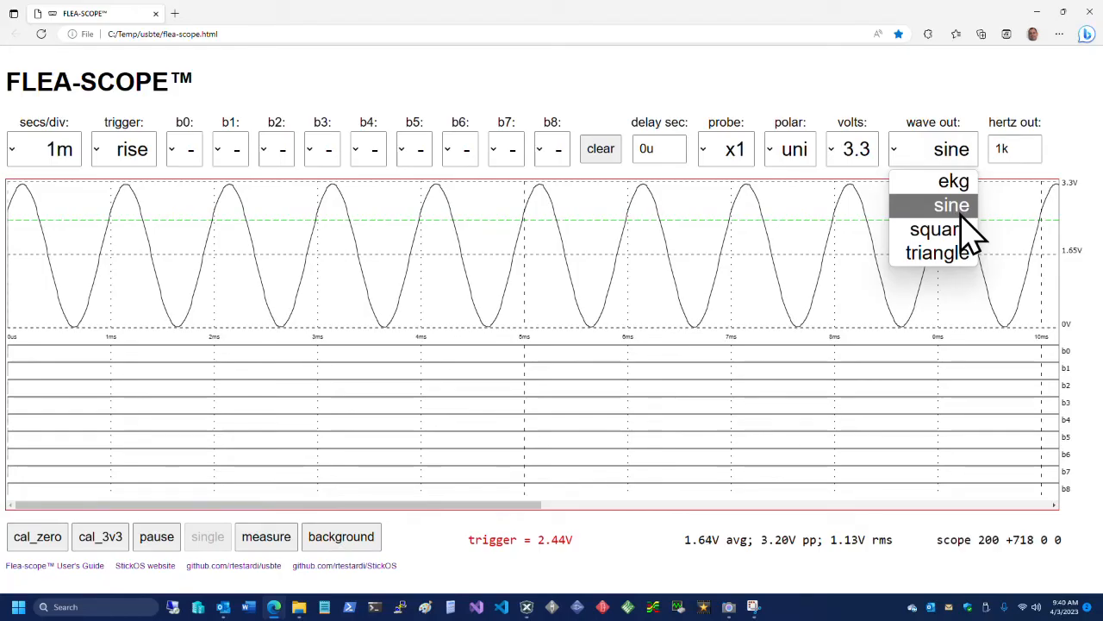
{"action": "left_click", "coordinate": [951, 205]}
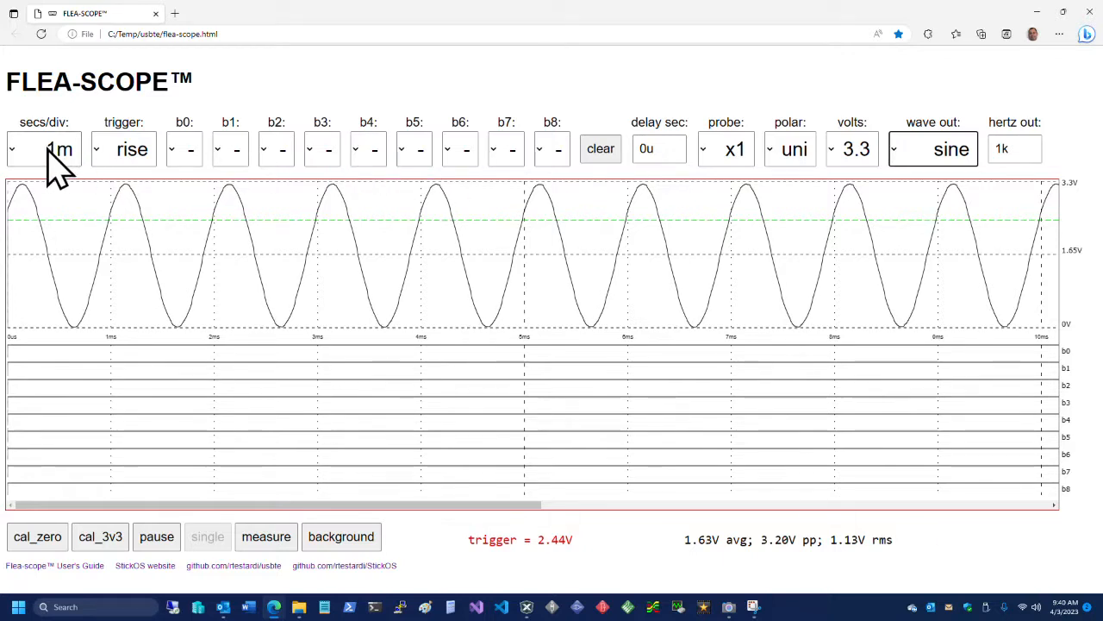
Step: Change the timebase to 250u, then 100u per division
{"action": "left_click", "coordinate": [12, 148]}
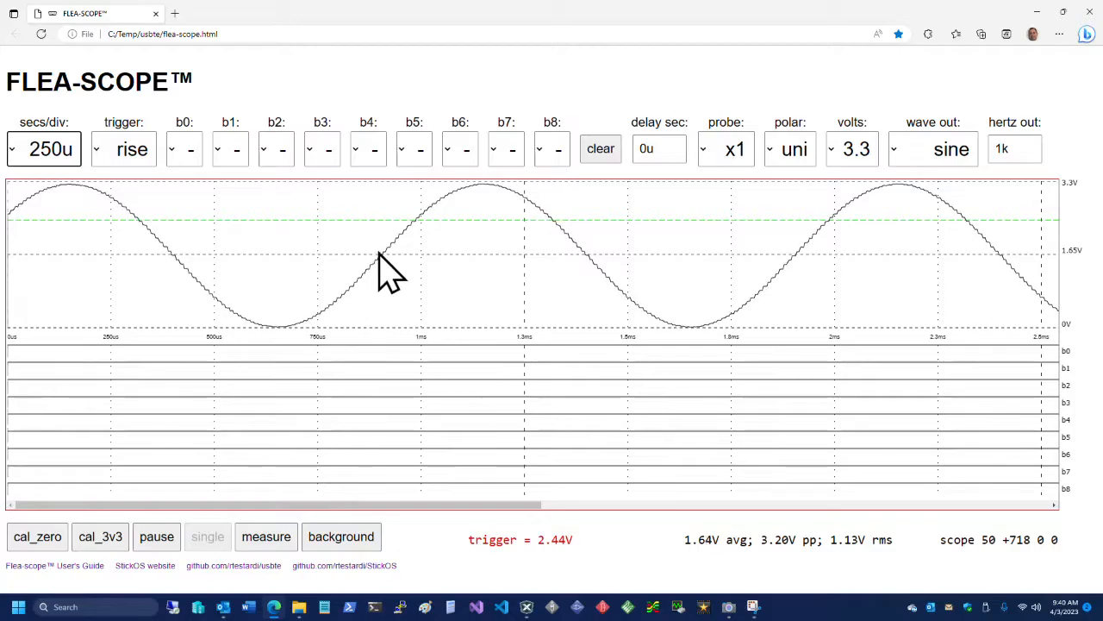
{"action": "mouse_move", "coordinate": [381, 292]}
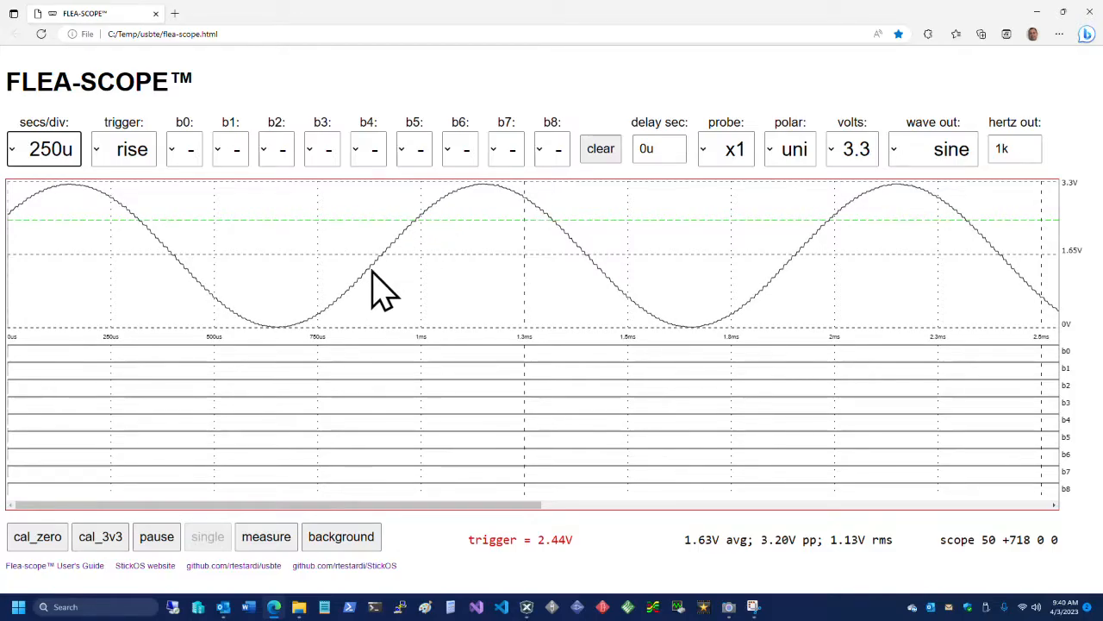
{"action": "left_click", "coordinate": [44, 148]}
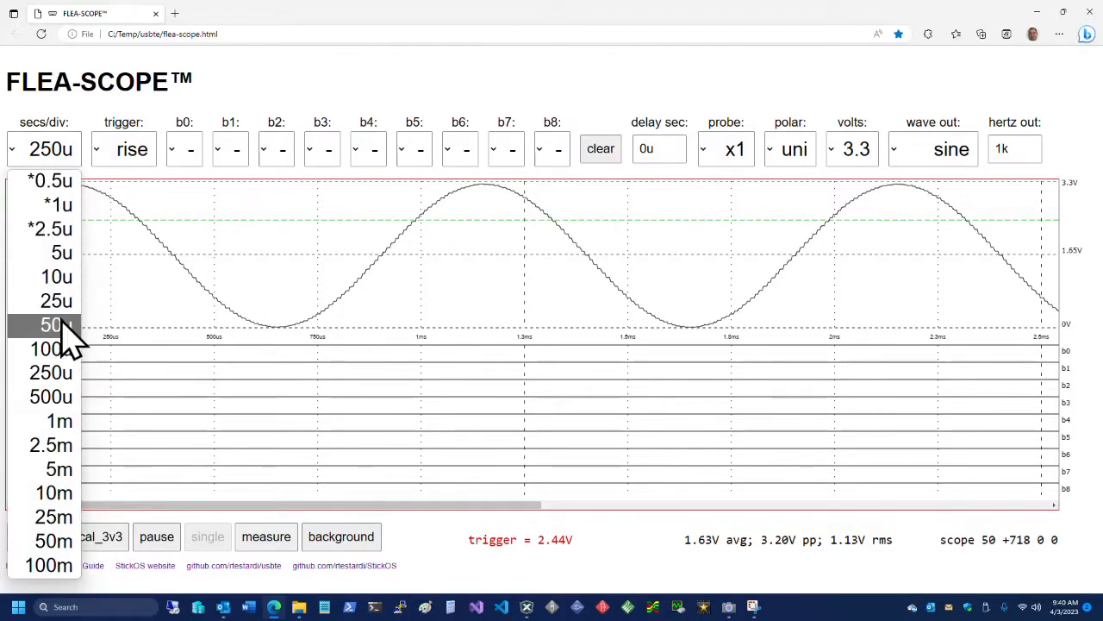
{"action": "left_click", "coordinate": [43, 349]}
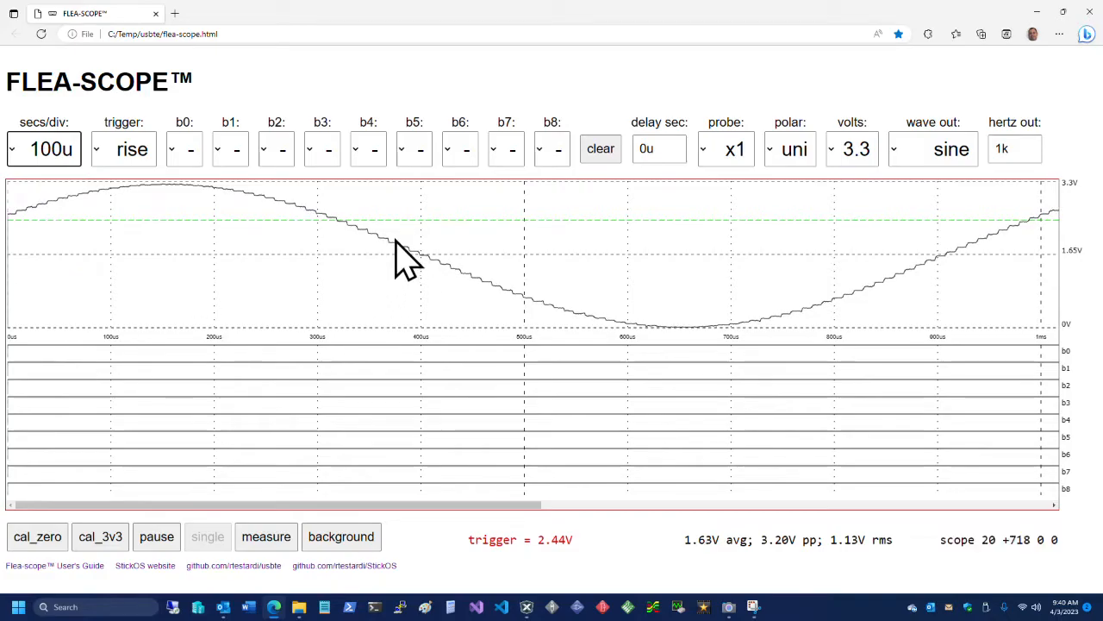
{"action": "mouse_move", "coordinate": [622, 327]}
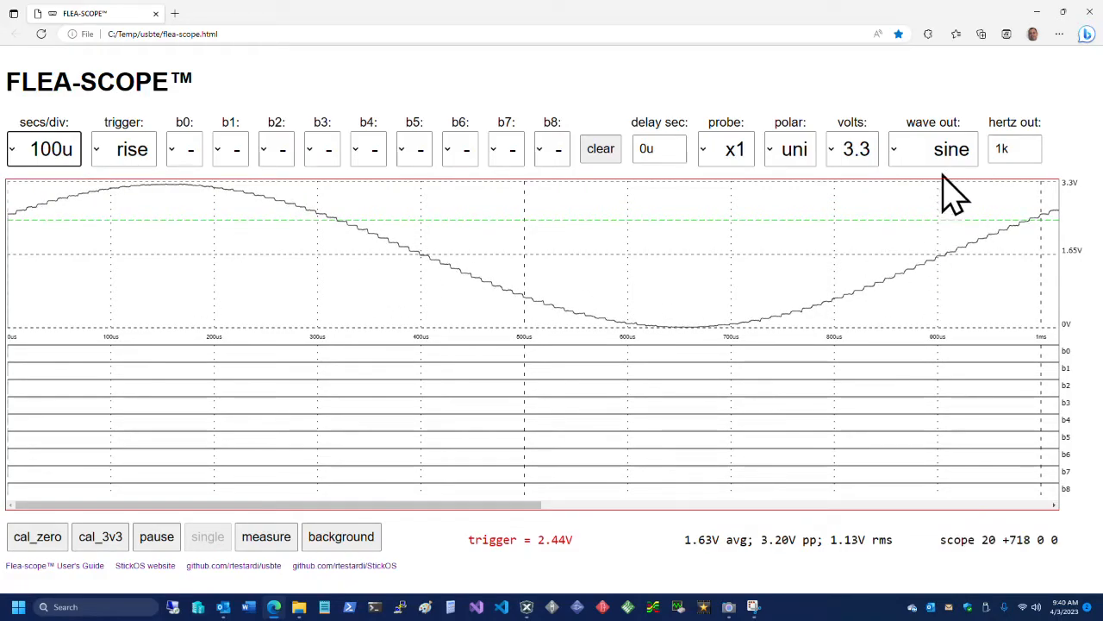
Step: Switch the output waveform to ekg, then back to sine
{"action": "left_click", "coordinate": [932, 148]}
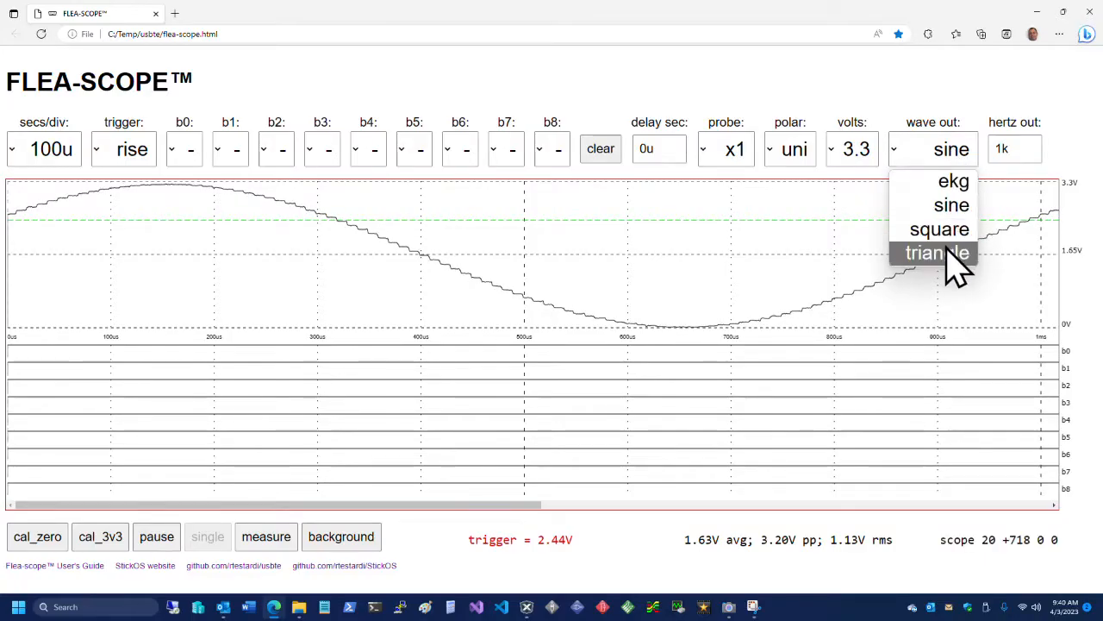
{"action": "left_click", "coordinate": [952, 181]}
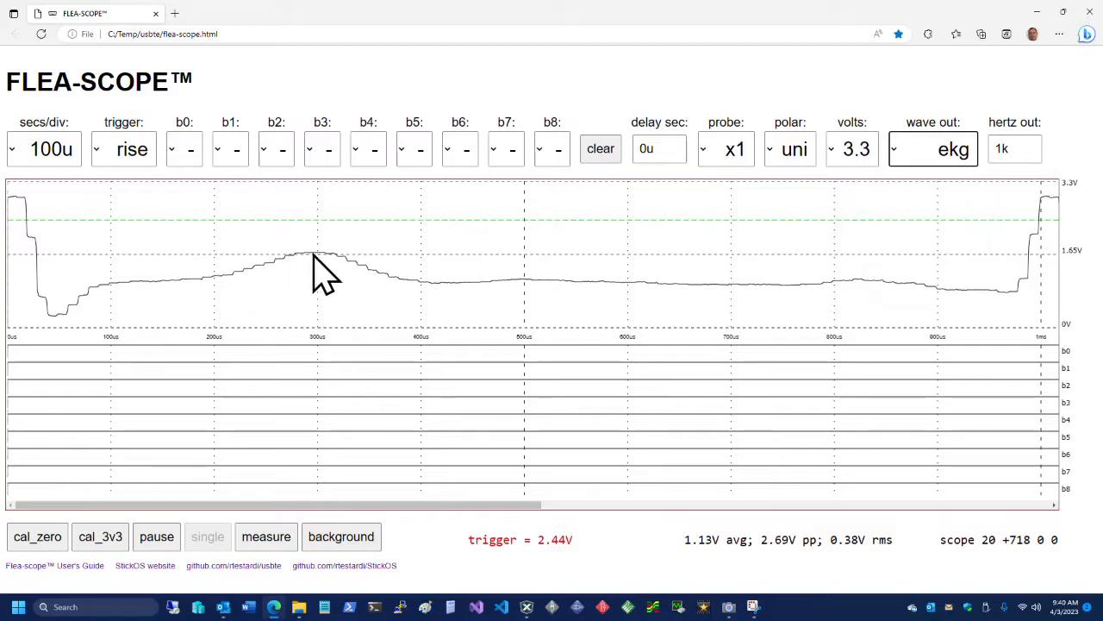
{"action": "left_click", "coordinate": [934, 148]}
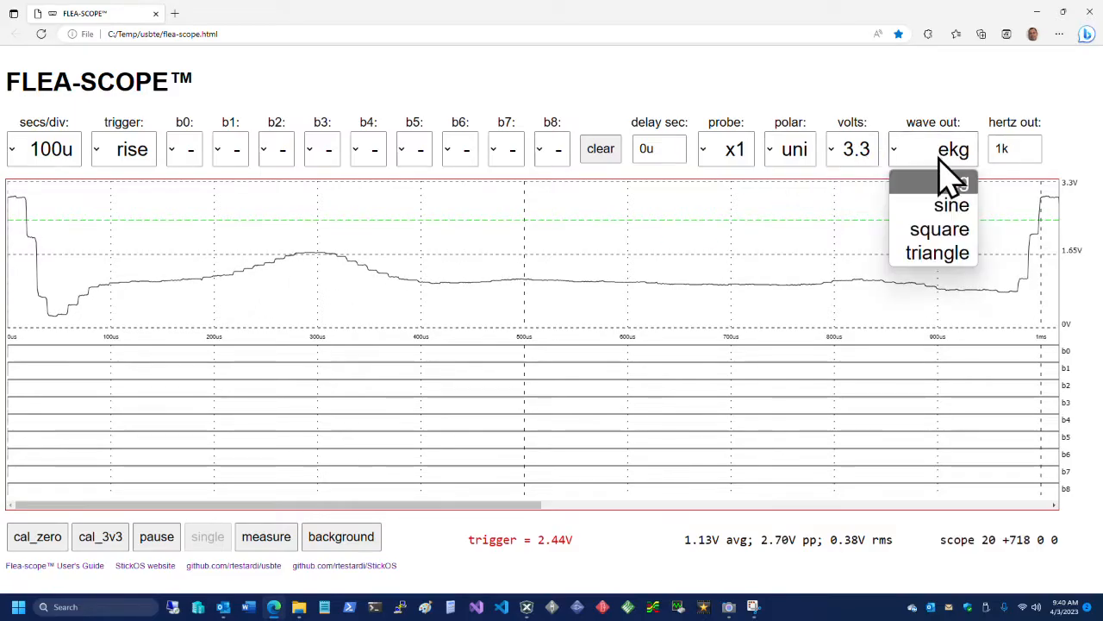
{"action": "left_click", "coordinate": [951, 205]}
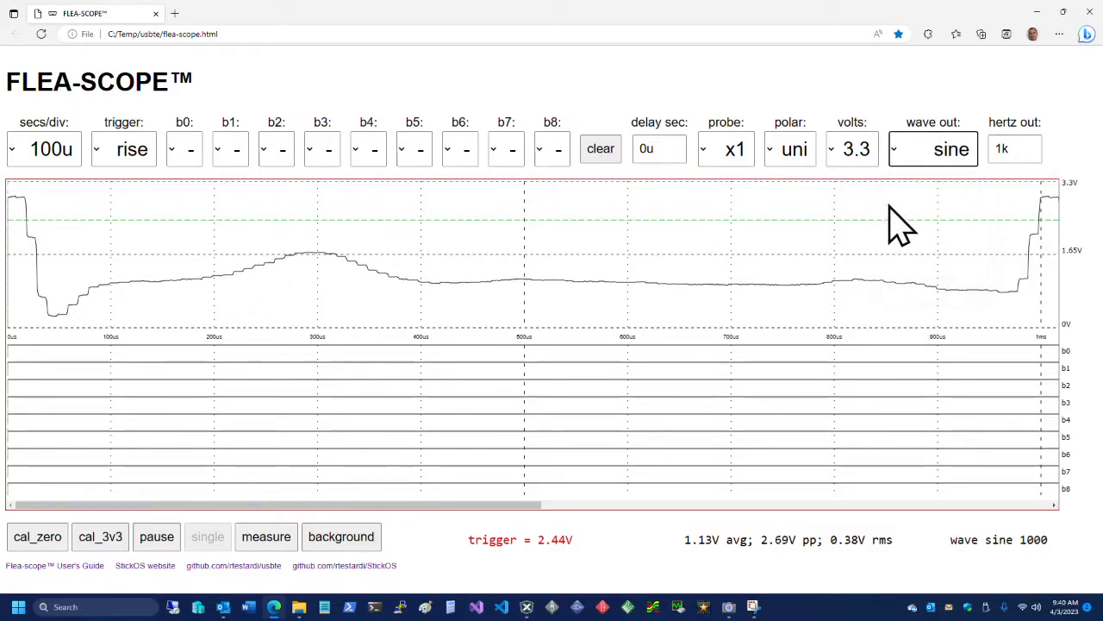
Step: Set output frequency to 40k Hz and, after trying 25u and 500u, timebase to 250u
{"action": "left_click", "coordinate": [1014, 148]}
{"action": "type", "text": "0"}
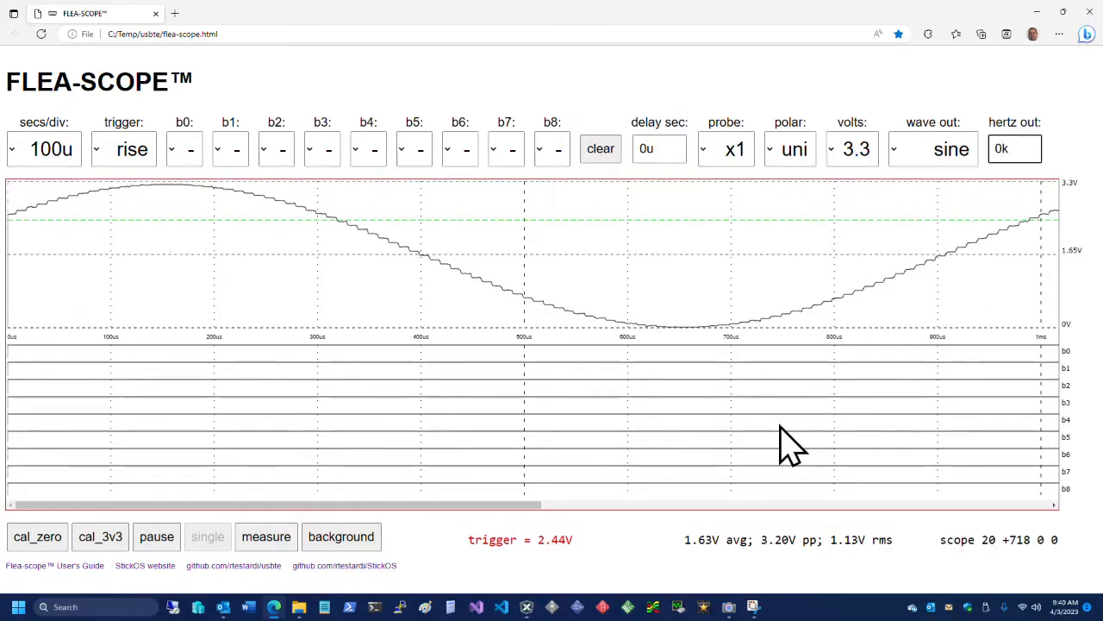
{"action": "type", "text": "40k"}
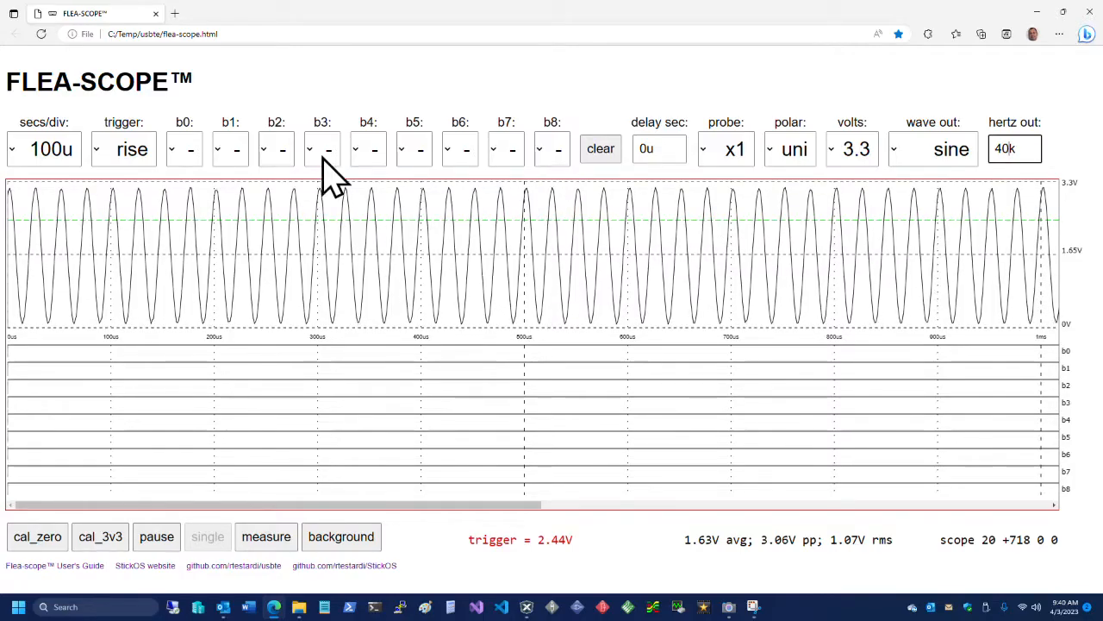
{"action": "left_click", "coordinate": [43, 149]}
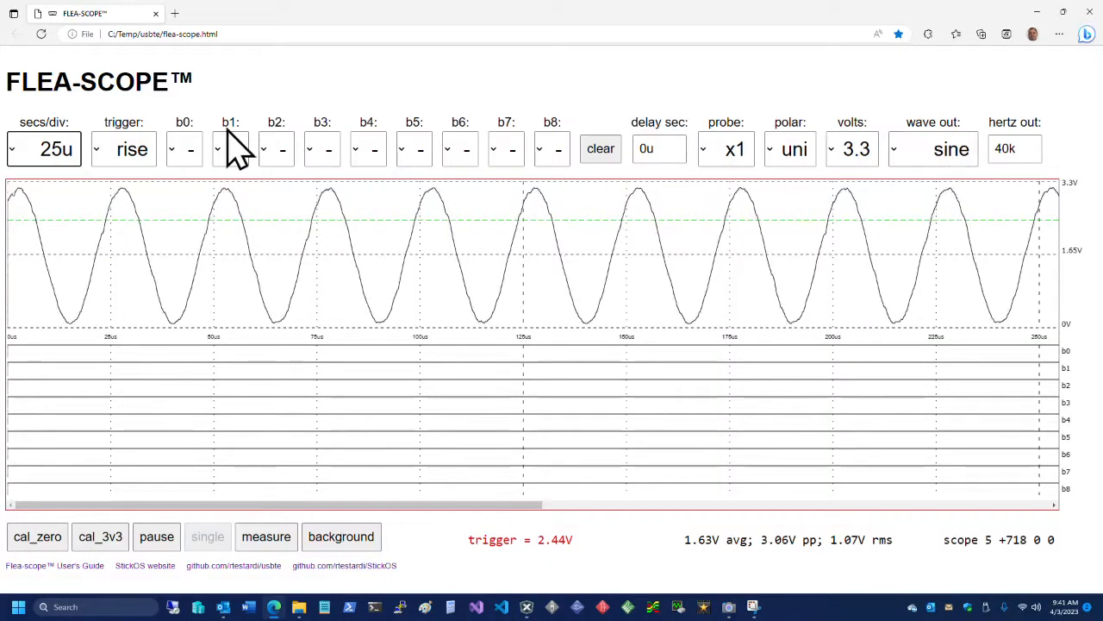
{"action": "left_click", "coordinate": [43, 148]}
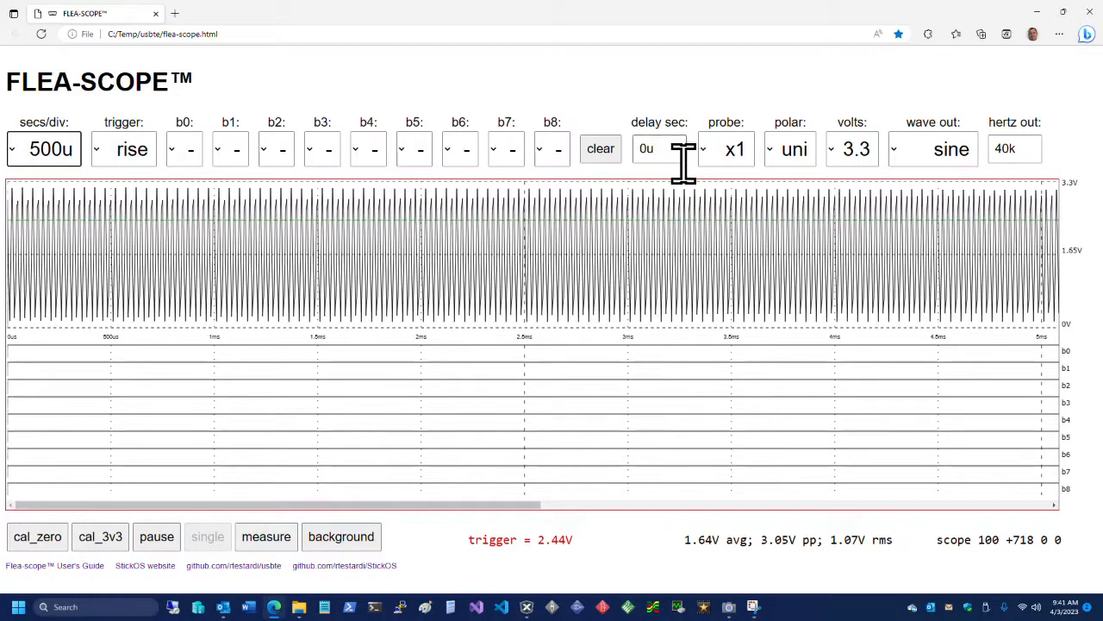
{"action": "mouse_move", "coordinate": [951, 183]}
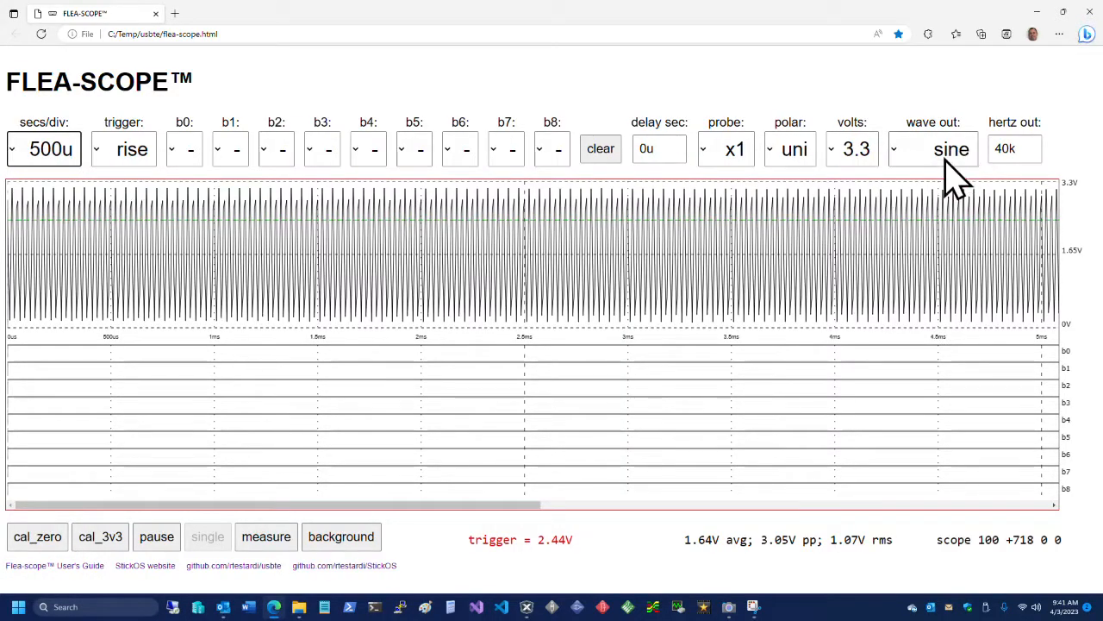
{"action": "mouse_move", "coordinate": [370, 249]}
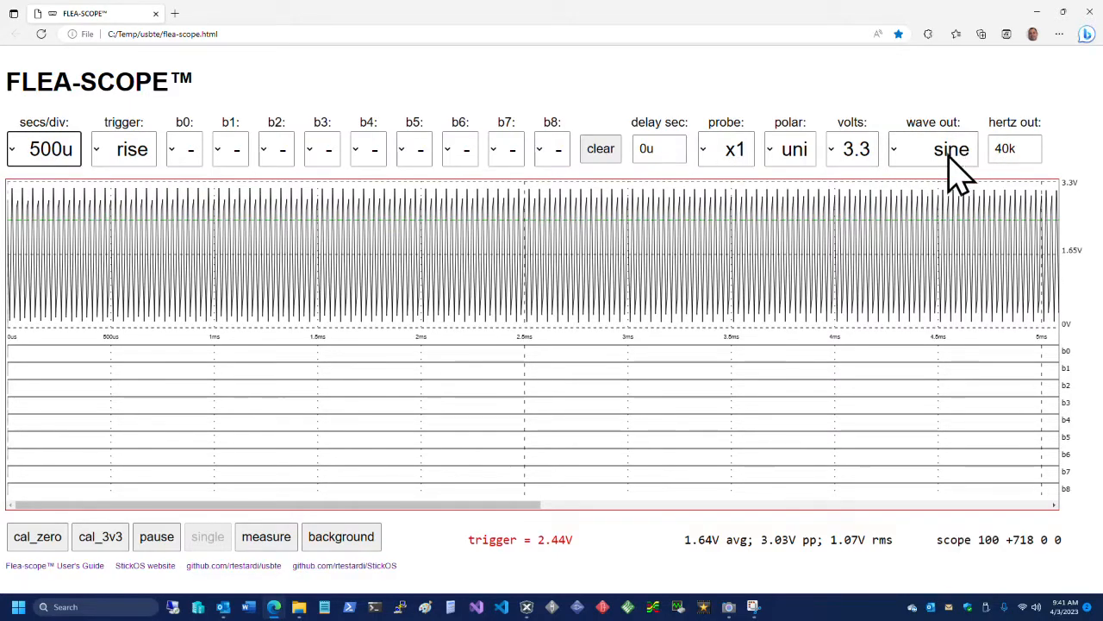
{"action": "left_click", "coordinate": [43, 149]}
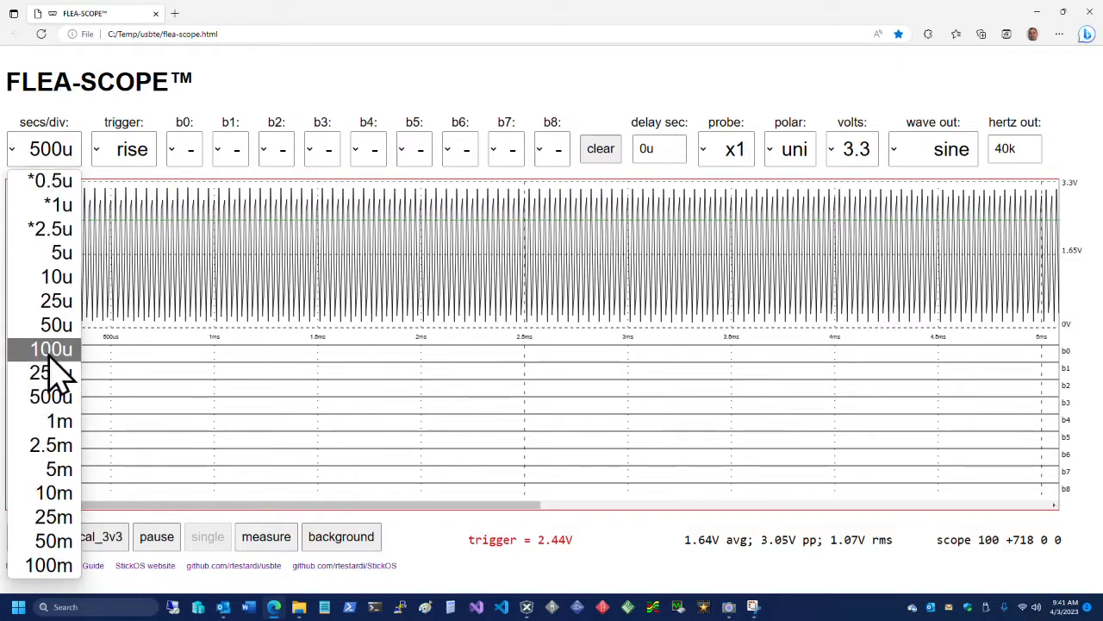
{"action": "left_click", "coordinate": [41, 373]}
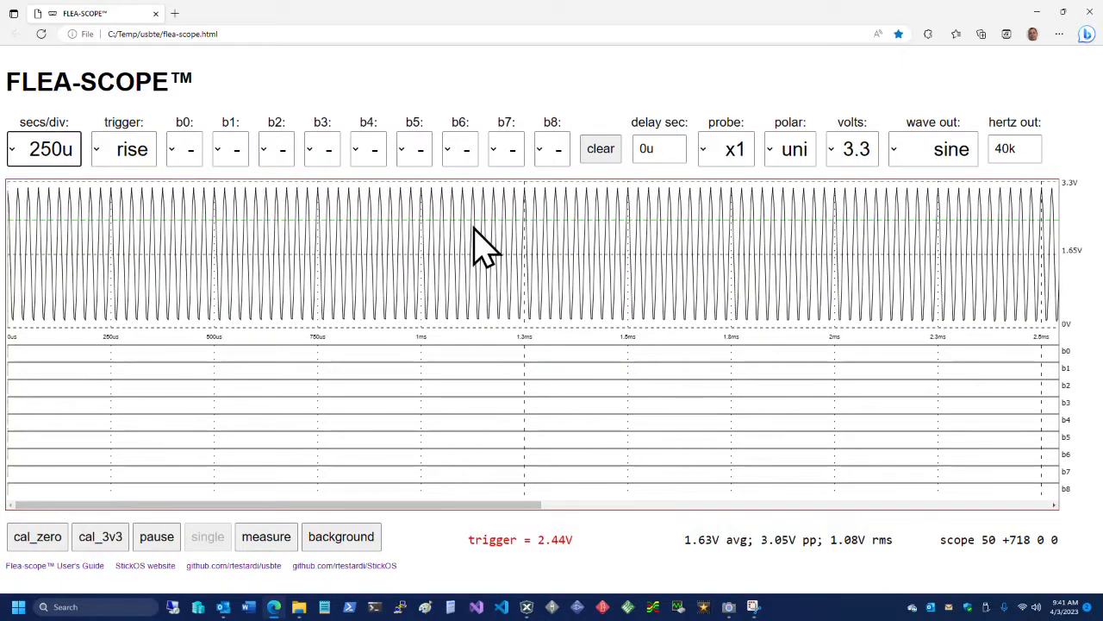
{"action": "mouse_move", "coordinate": [920, 259]}
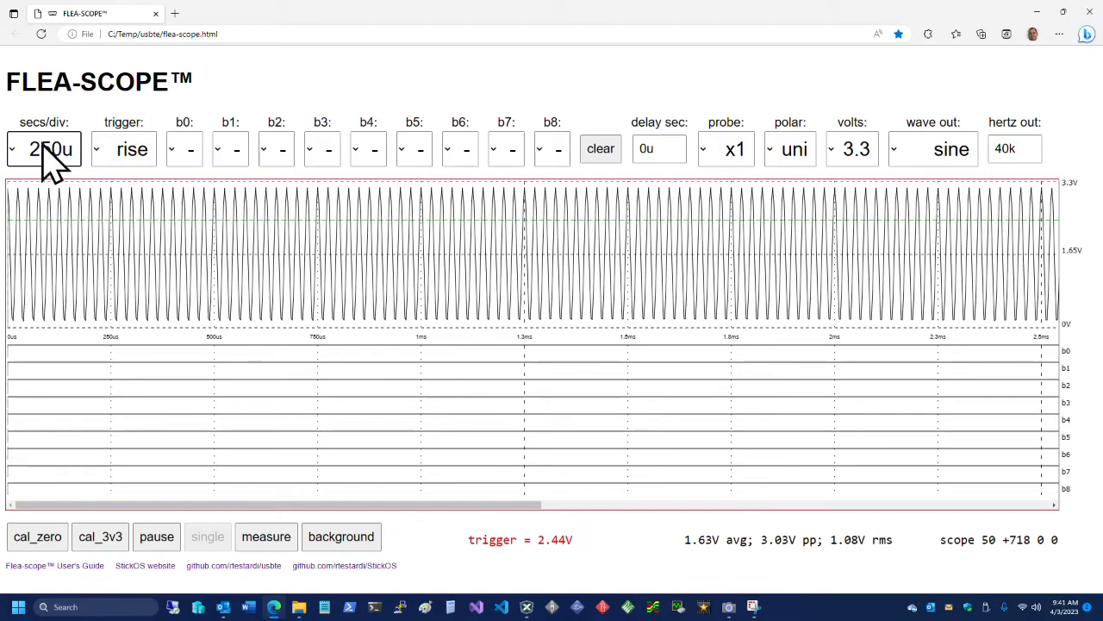
{"action": "mouse_move", "coordinate": [849, 211]}
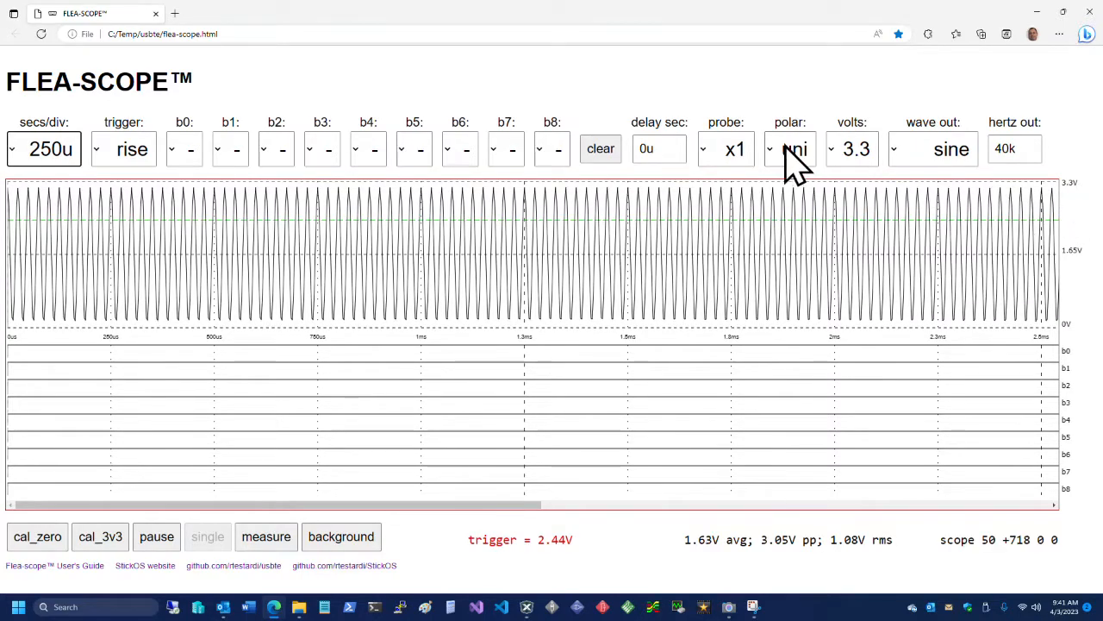
Step: Switch the input to bipolar polarity with a 6.6V voltage range
{"action": "left_click", "coordinate": [770, 148]}
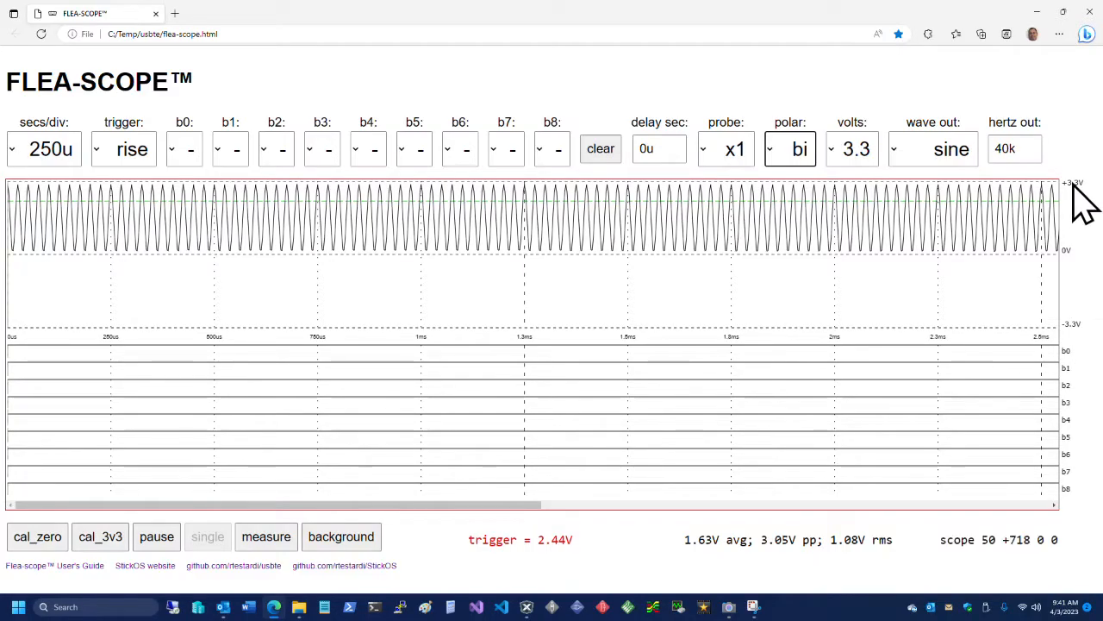
{"action": "left_click", "coordinate": [853, 148]}
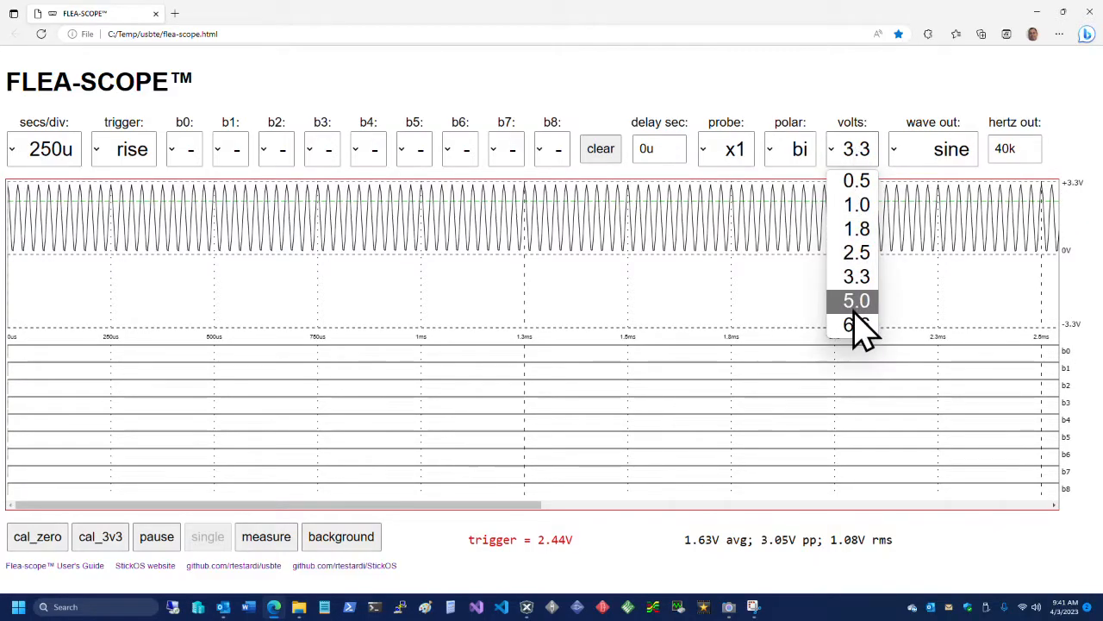
{"action": "left_click", "coordinate": [849, 325]}
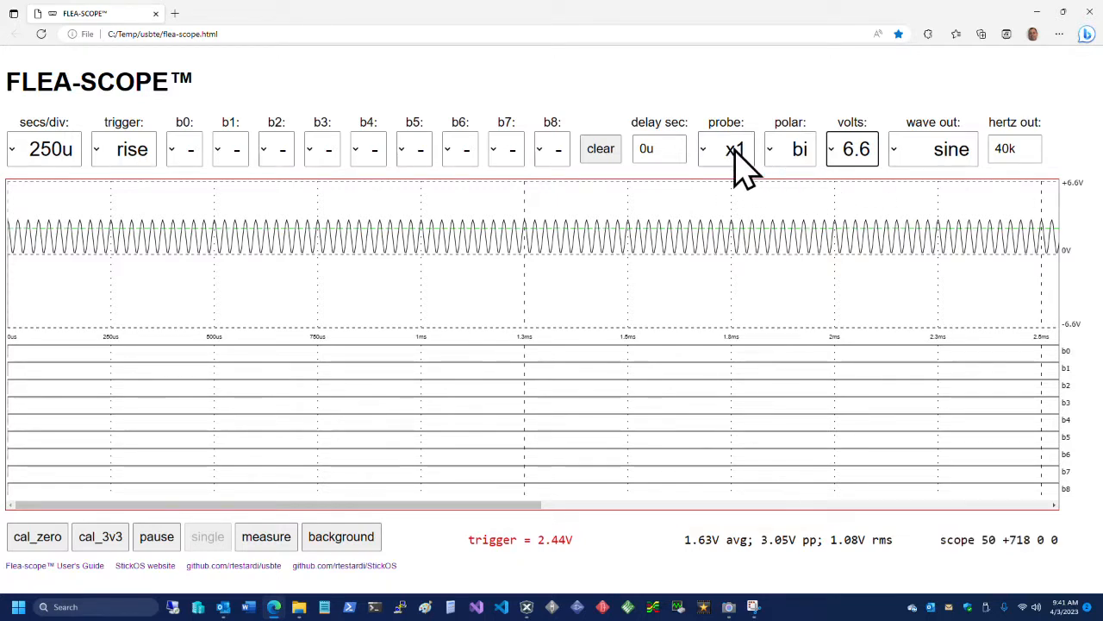
{"action": "left_click", "coordinate": [728, 148]}
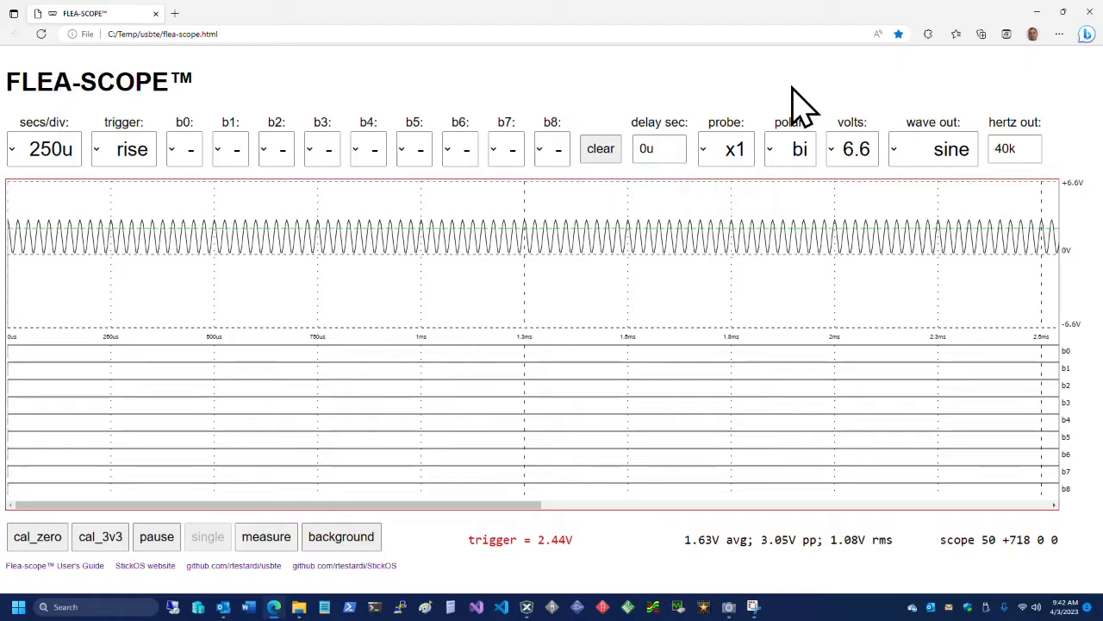
{"action": "mouse_move", "coordinate": [862, 103]}
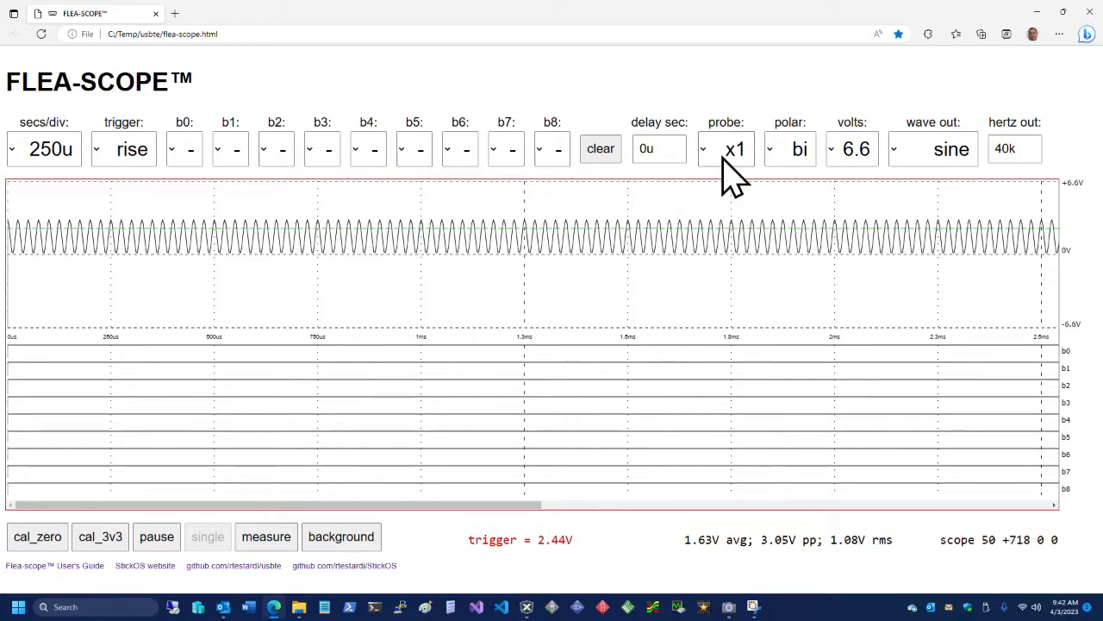
{"action": "mouse_move", "coordinate": [383, 103]}
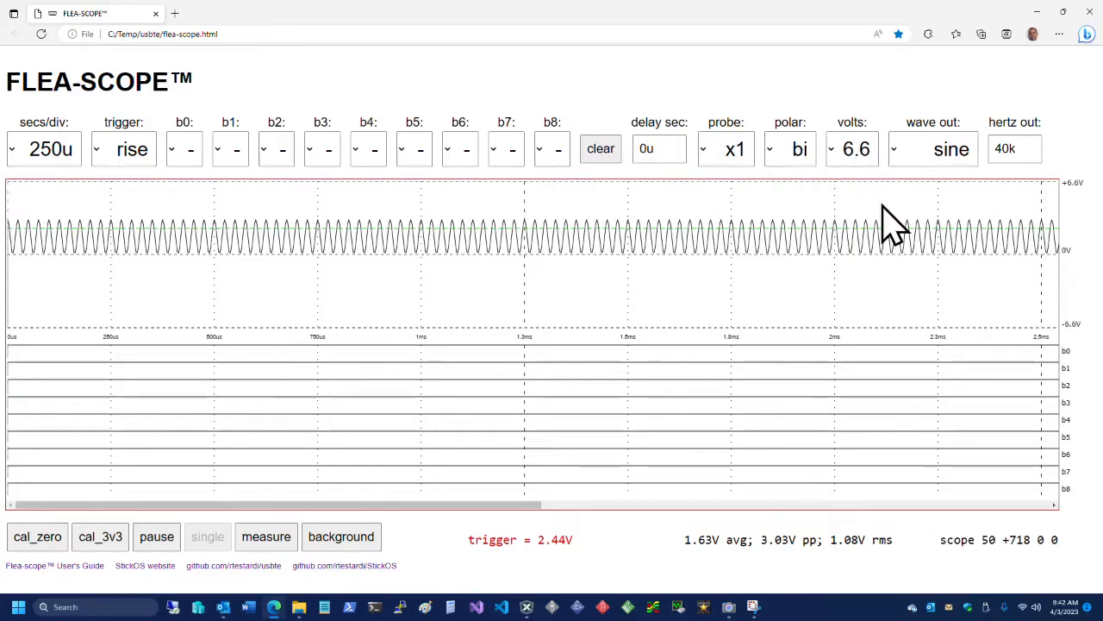
{"action": "mouse_move", "coordinate": [10, 245]}
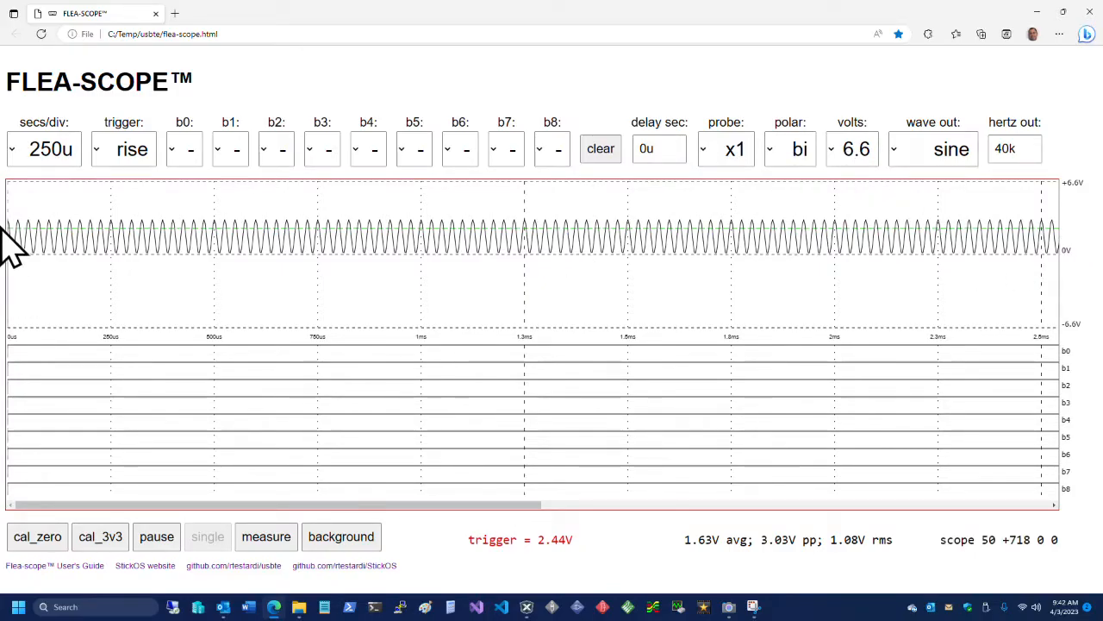
{"action": "mouse_move", "coordinate": [574, 263]}
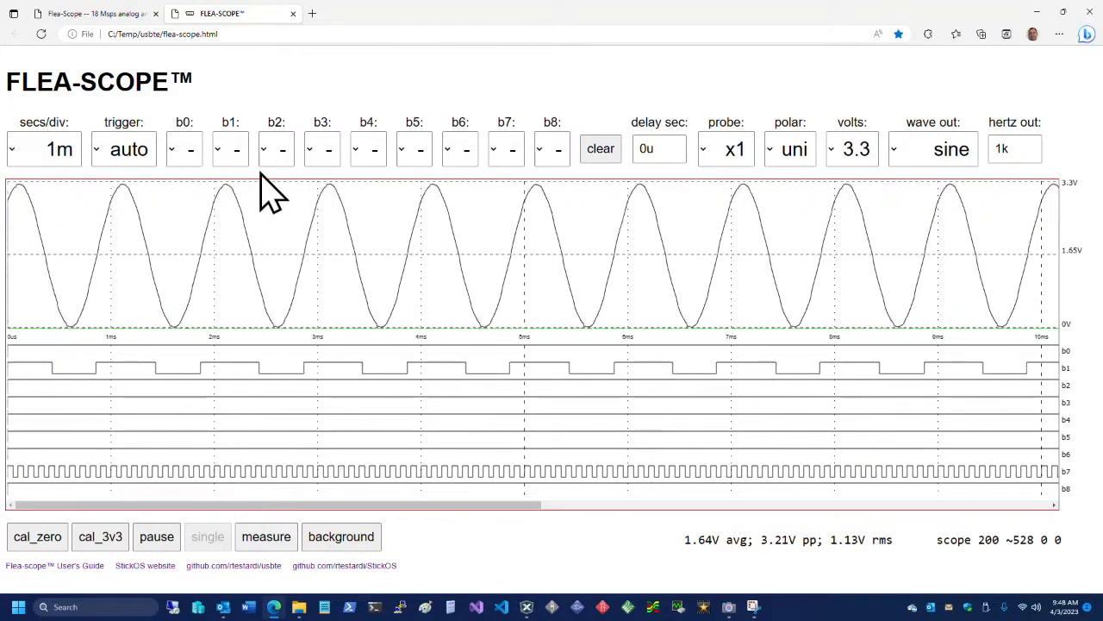
Step: Trigger digitally on b1 at 1, and set the analog trigger to rise after trying fall
{"action": "left_click", "coordinate": [228, 149]}
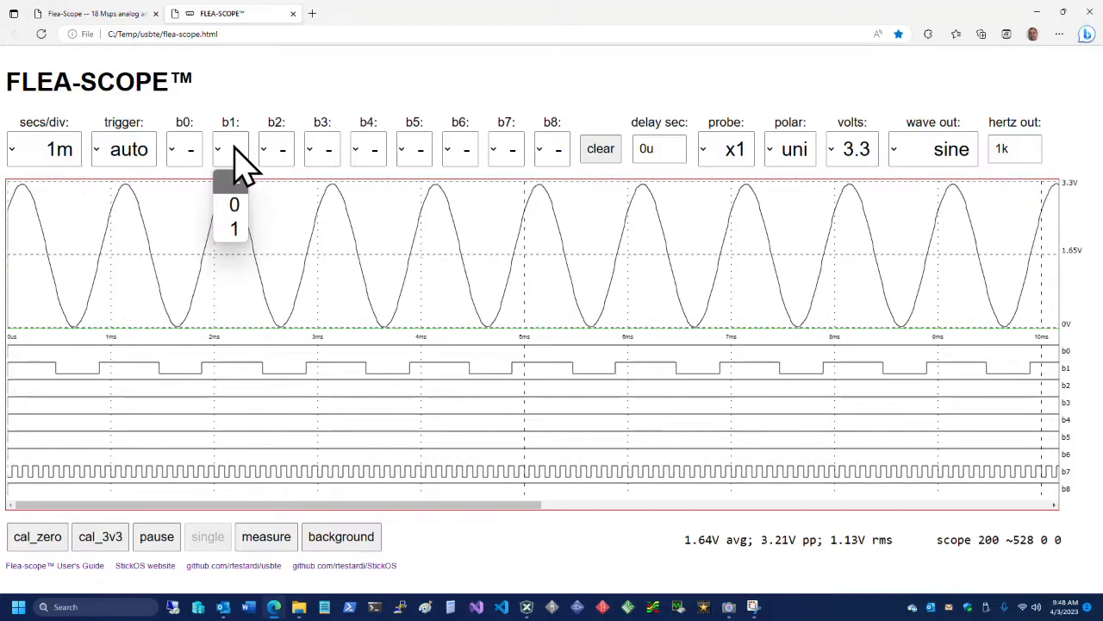
{"action": "left_click", "coordinate": [233, 228]}
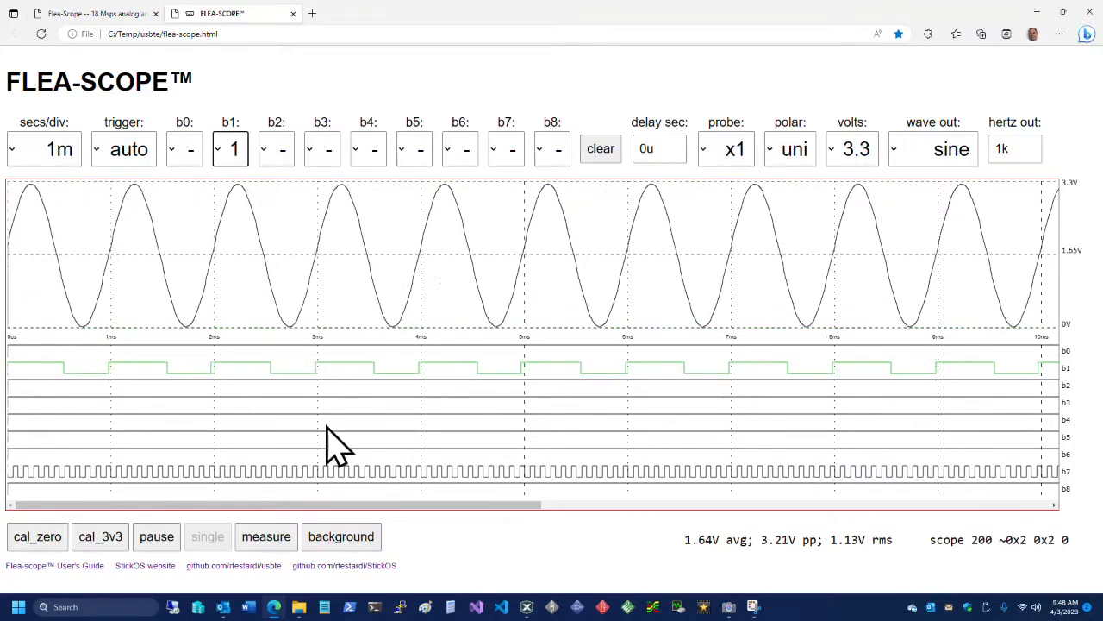
{"action": "mouse_move", "coordinate": [35, 392]}
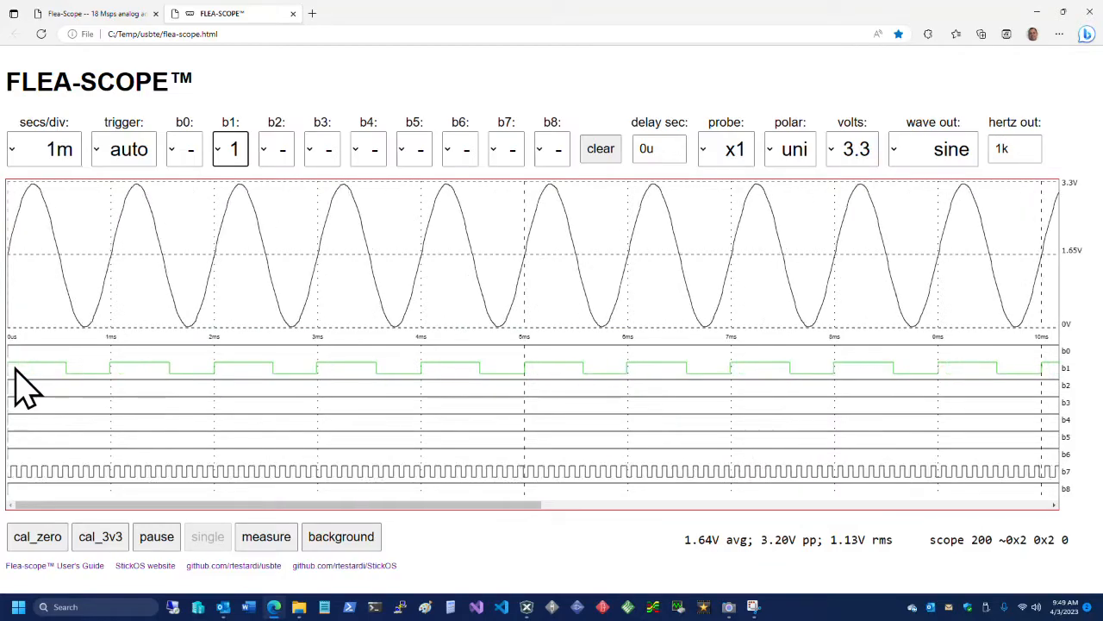
{"action": "mouse_move", "coordinate": [114, 173]}
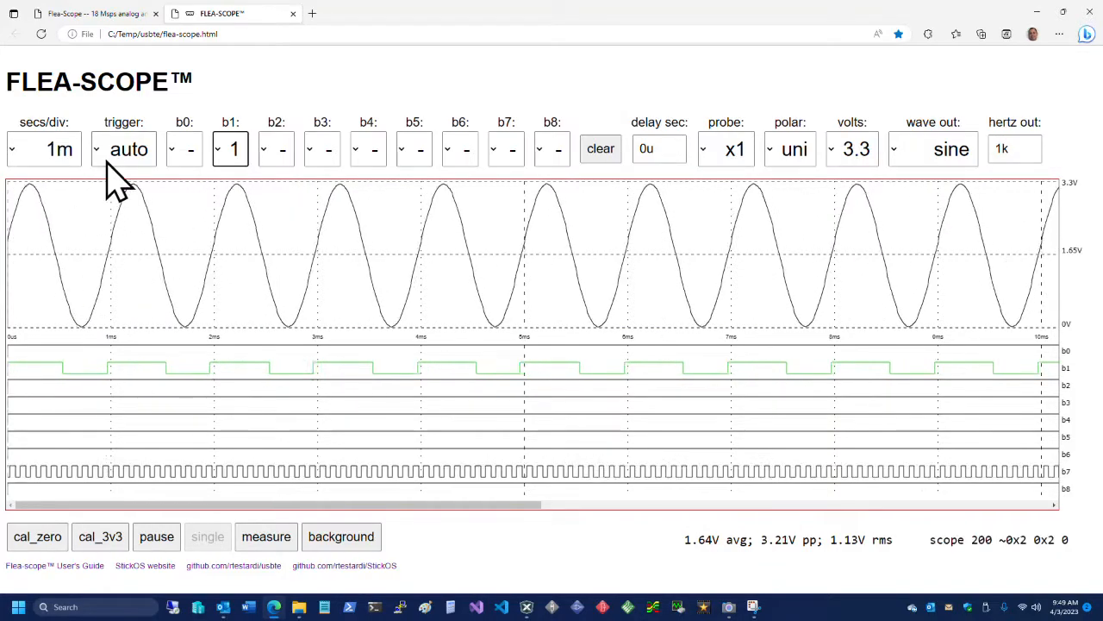
{"action": "left_click", "coordinate": [123, 148]}
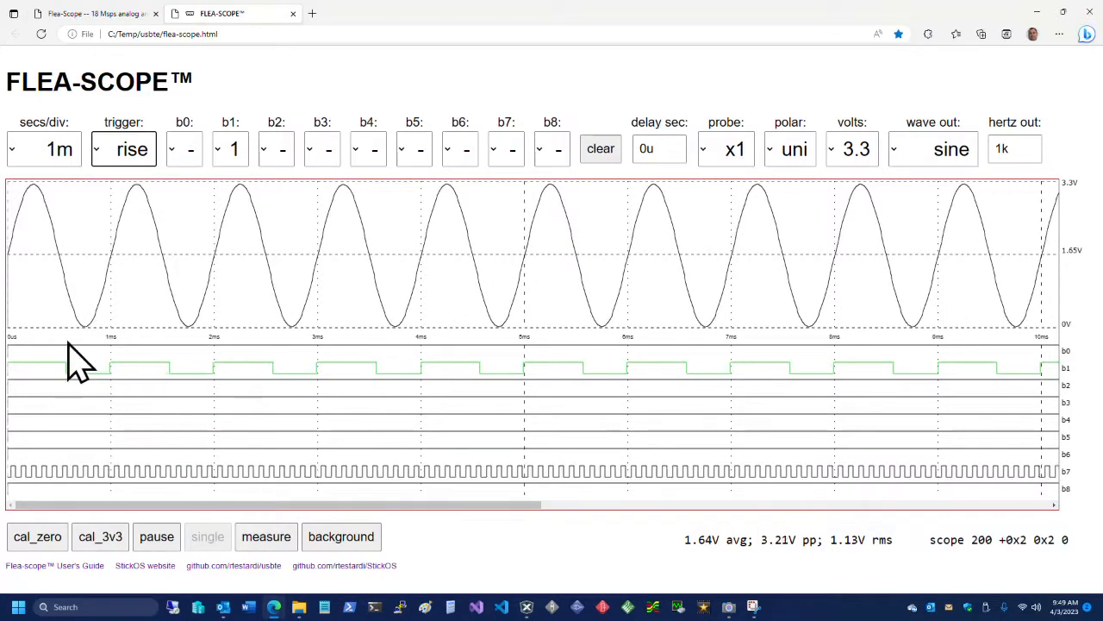
{"action": "left_click", "coordinate": [123, 148]}
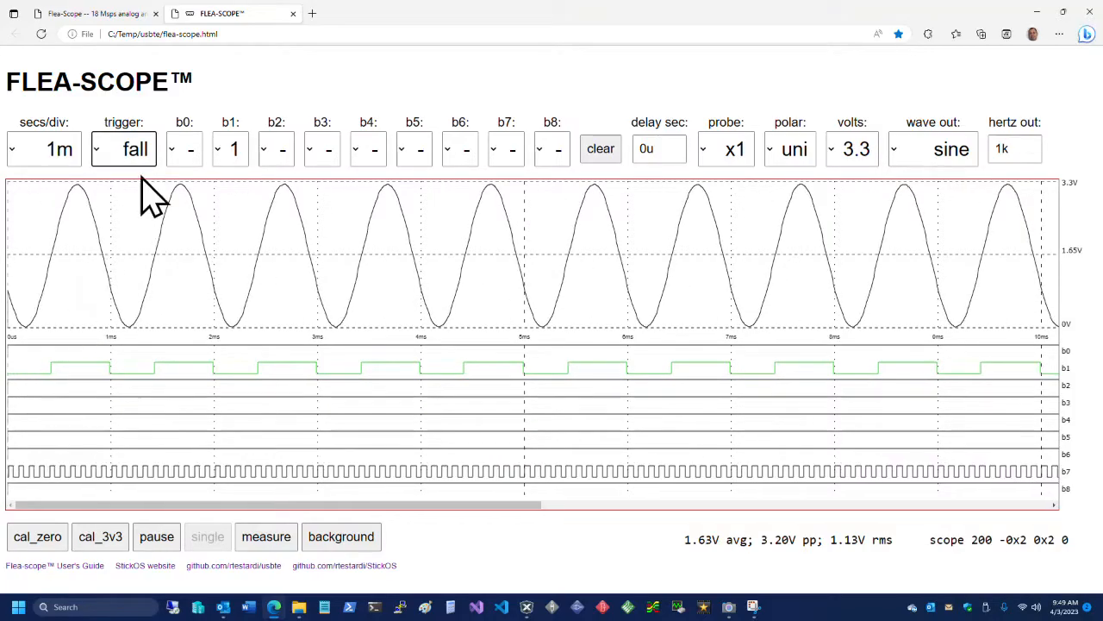
{"action": "left_click", "coordinate": [130, 149]}
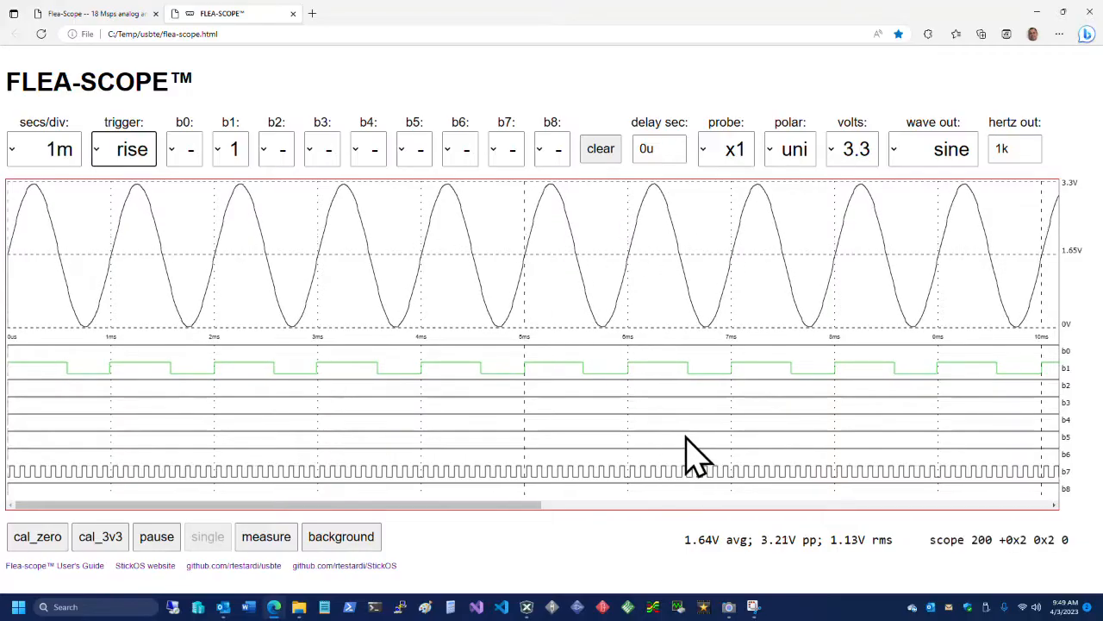
{"action": "mouse_move", "coordinate": [744, 481]}
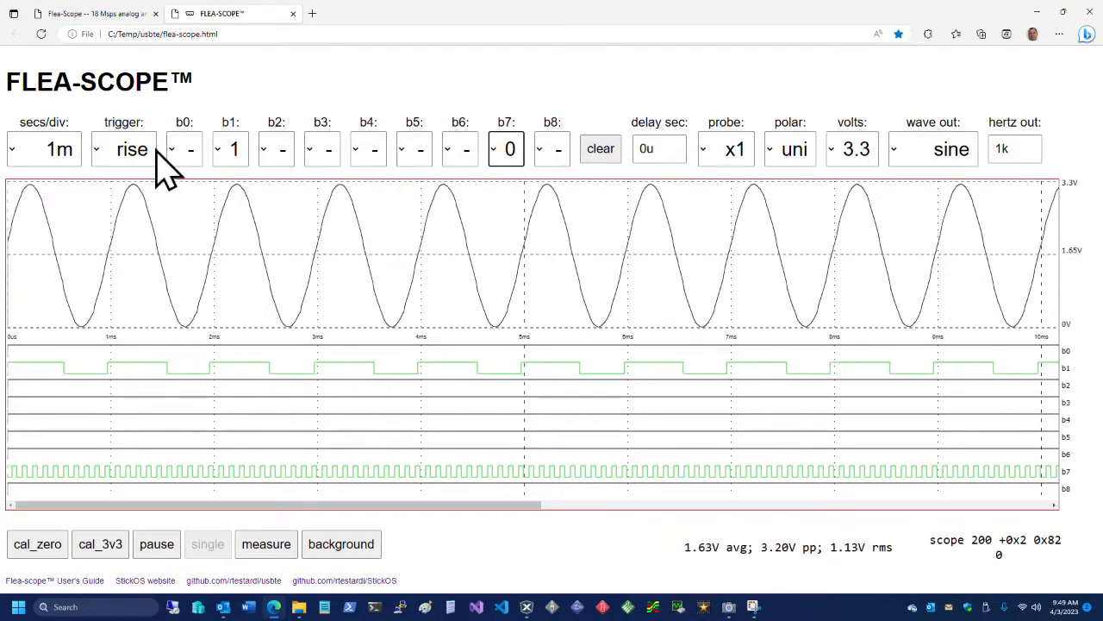
Step: Remove b7, clear all digital trigger bits, and set the analog trigger level to 2.41V
{"action": "left_click", "coordinate": [506, 149]}
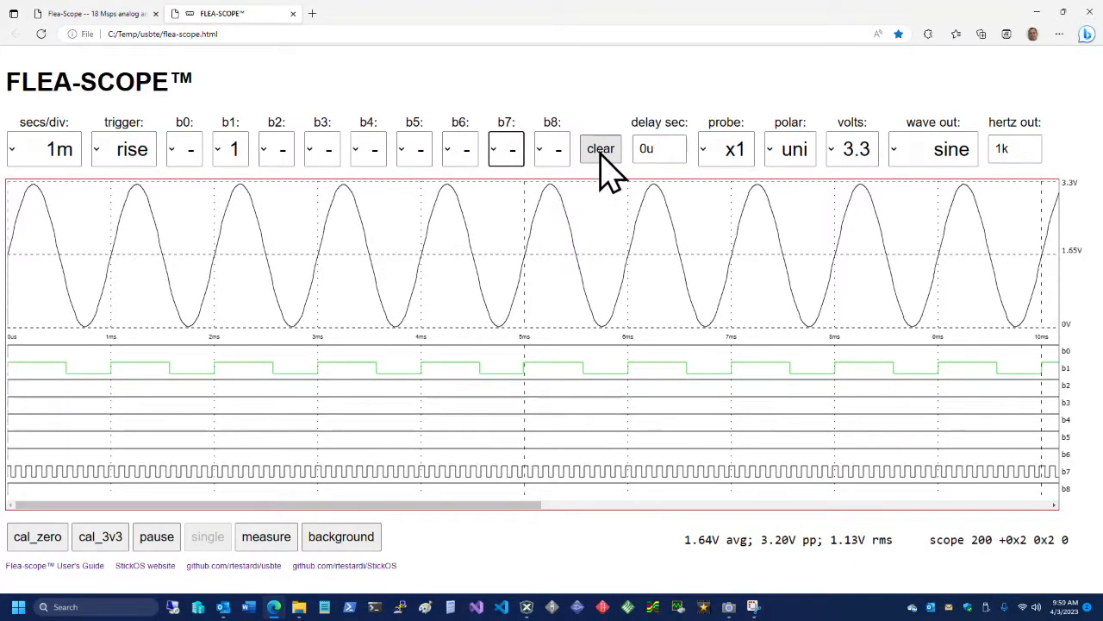
{"action": "left_click", "coordinate": [601, 149]}
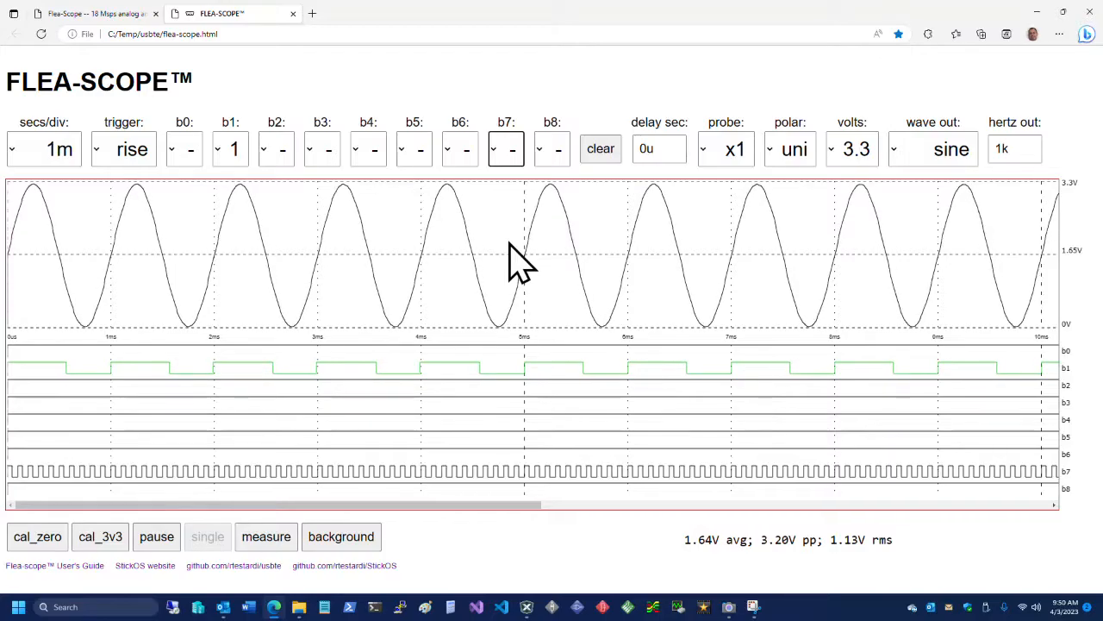
{"action": "left_click", "coordinate": [600, 148]}
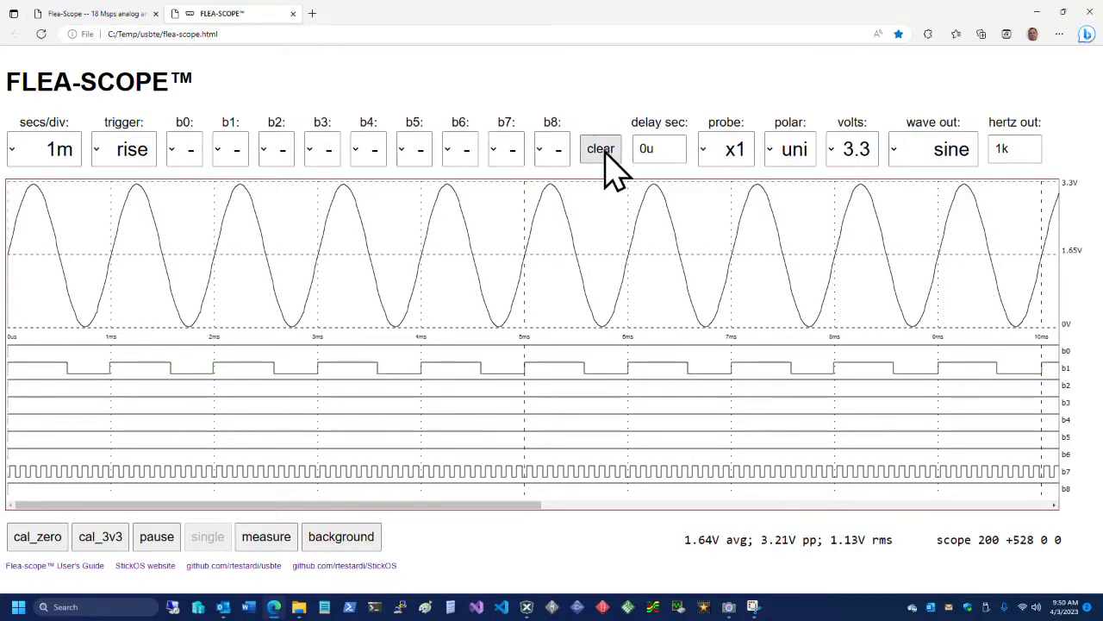
{"action": "left_click", "coordinate": [601, 148]}
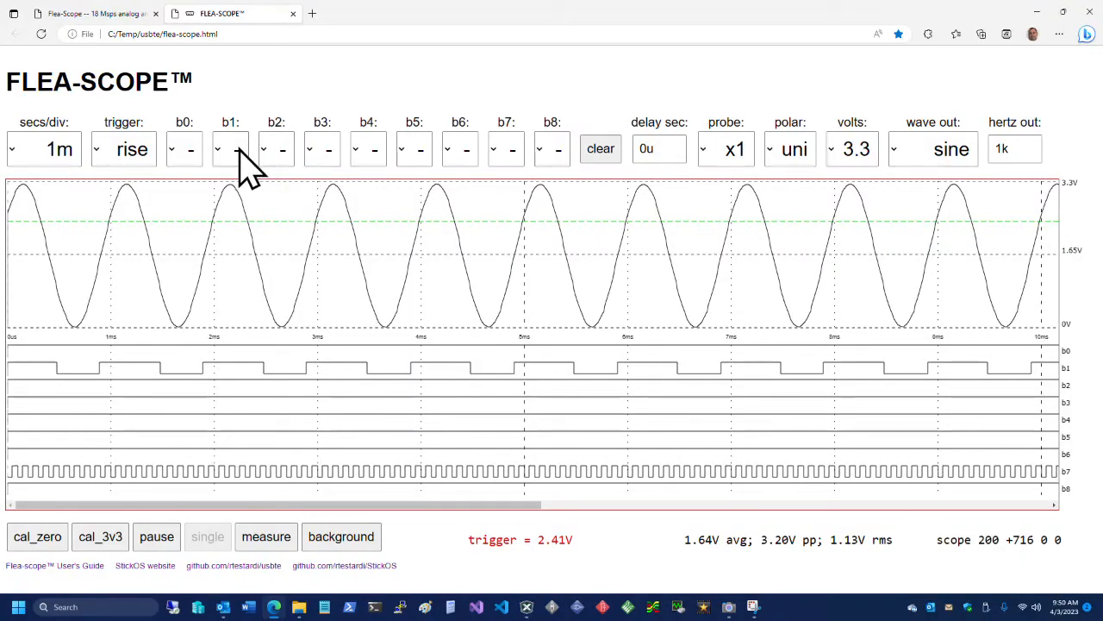
Step: Re-add b1 at 1 to the trigger and set the timebase to 250u, via 100u
{"action": "left_click", "coordinate": [230, 148]}
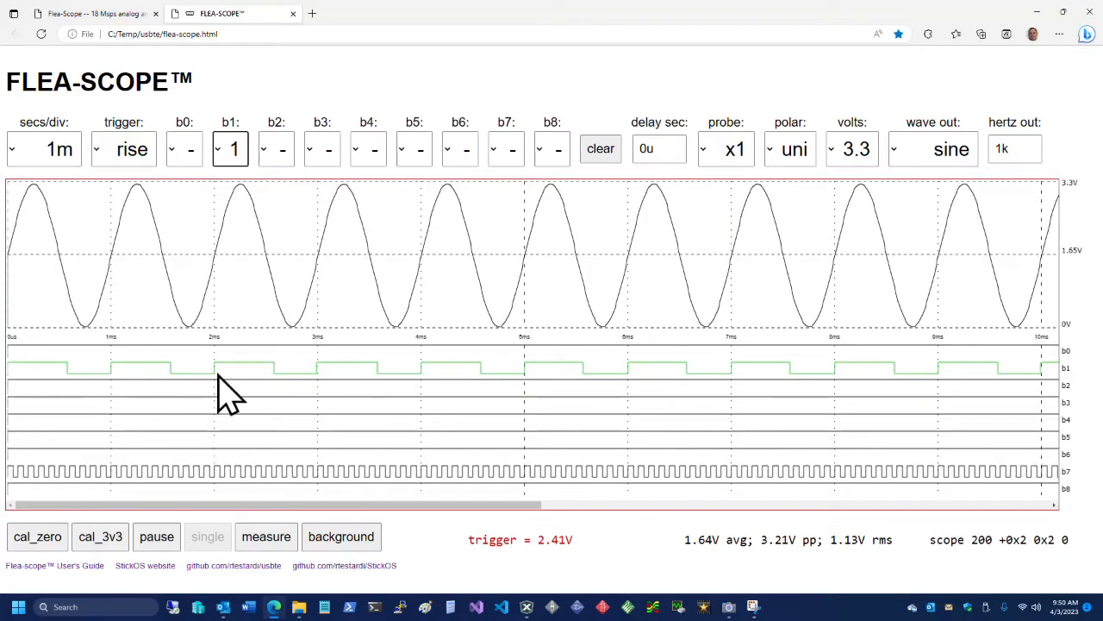
{"action": "mouse_move", "coordinate": [409, 394]}
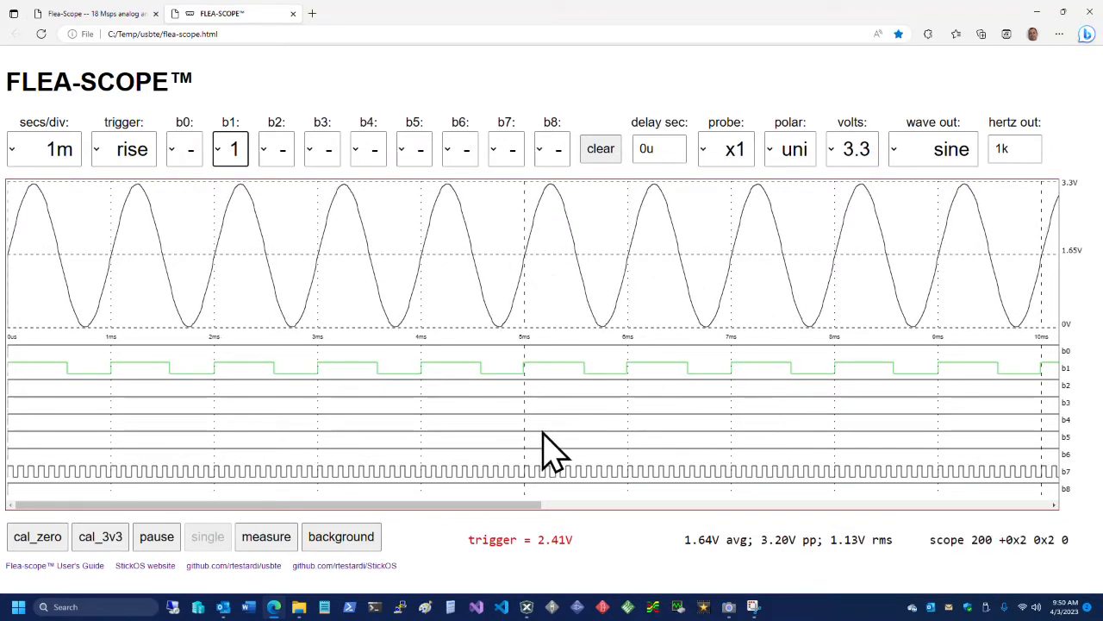
{"action": "mouse_move", "coordinate": [426, 504]}
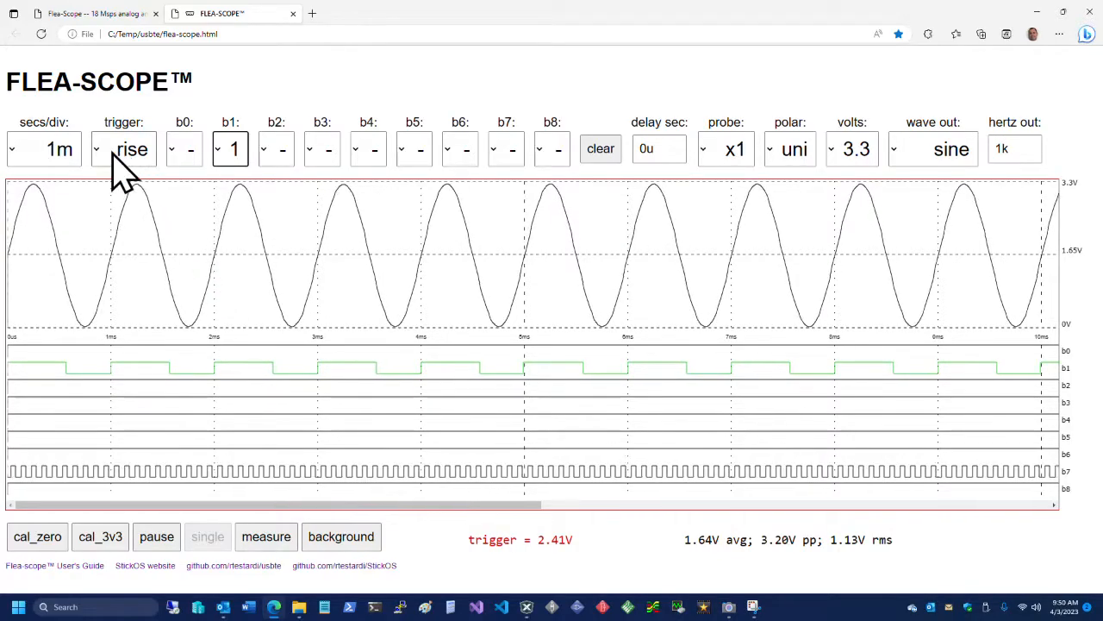
{"action": "left_click", "coordinate": [47, 150]}
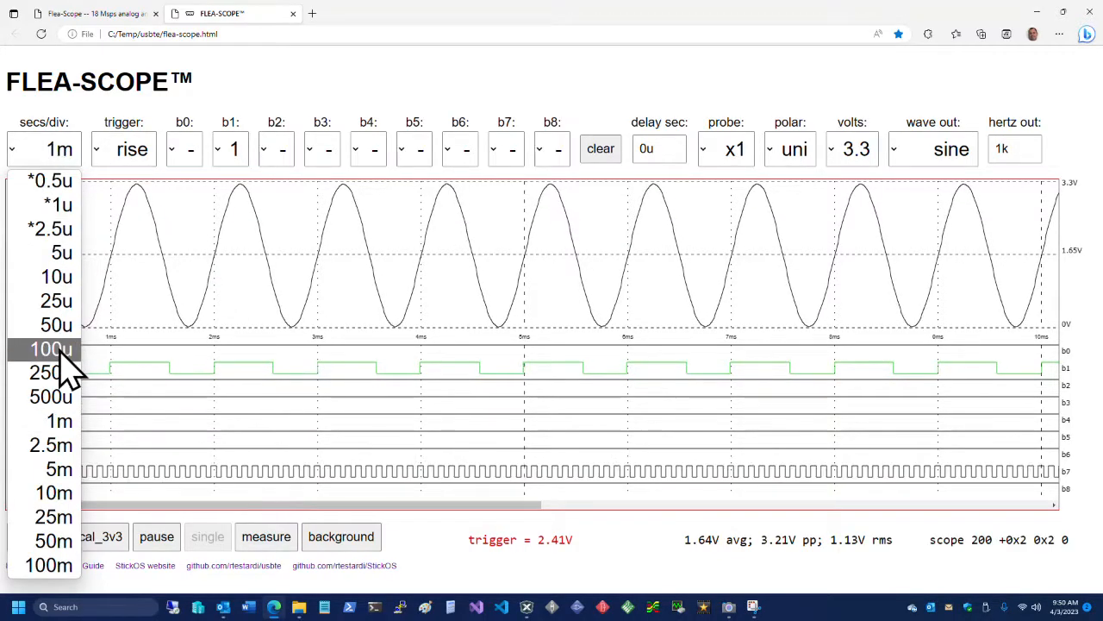
{"action": "left_click", "coordinate": [47, 349]}
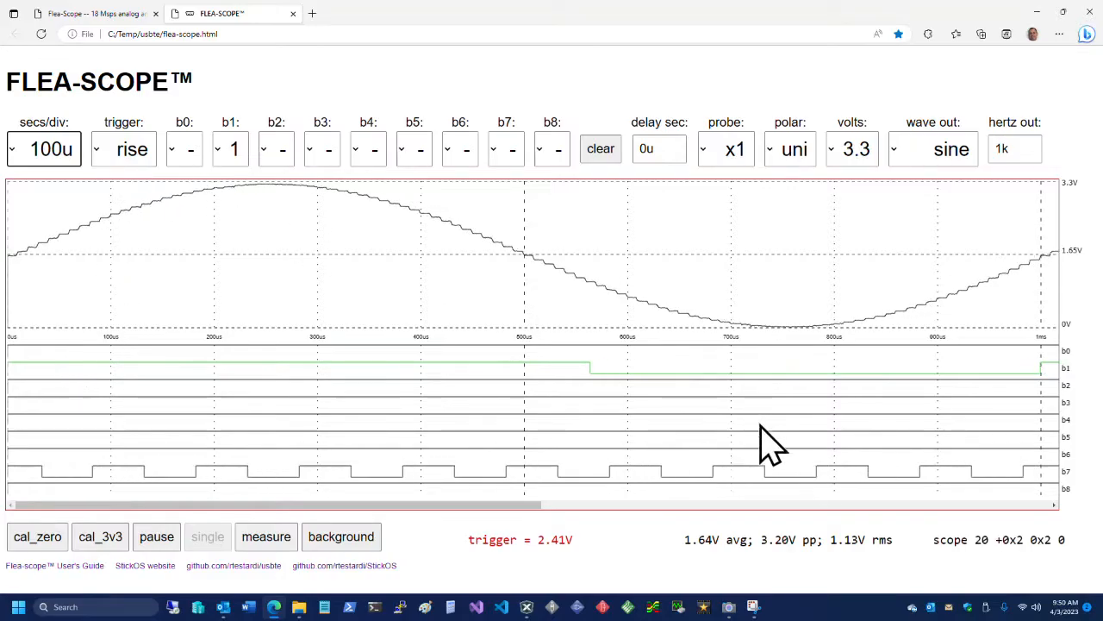
{"action": "left_click", "coordinate": [45, 148]}
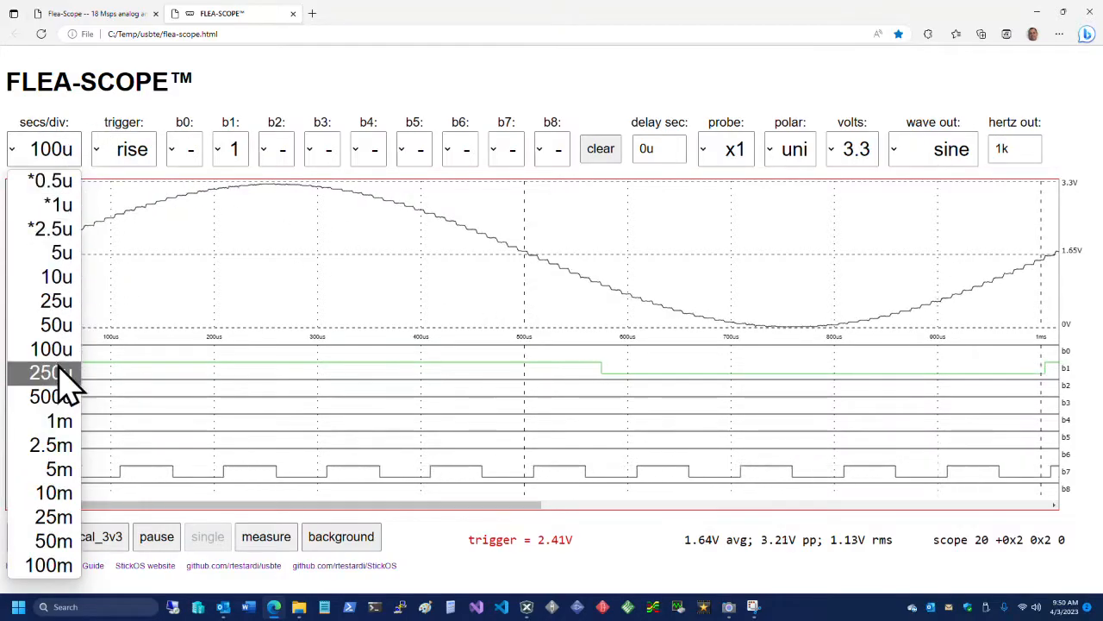
{"action": "left_click", "coordinate": [45, 372]}
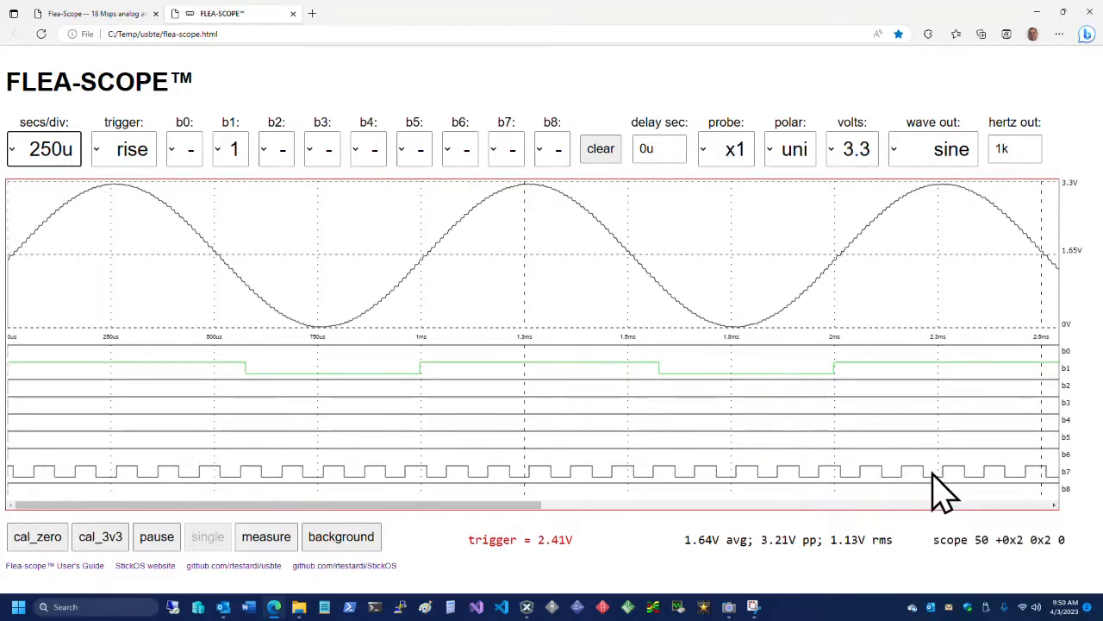
{"action": "mouse_move", "coordinate": [1011, 196]}
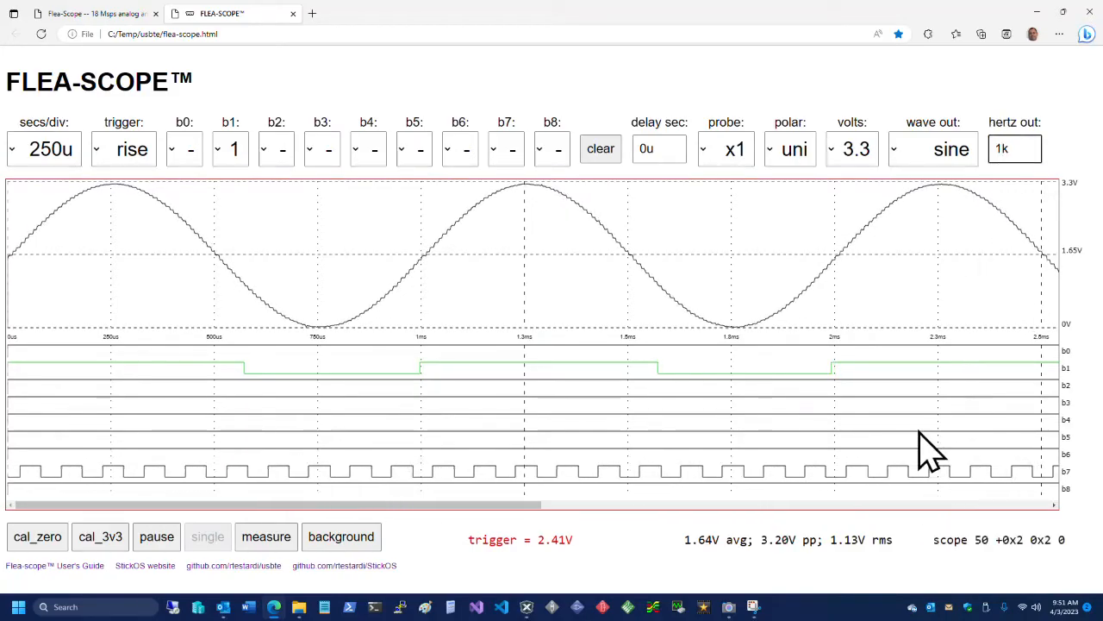
Step: Enter 10k as the output sine frequency in hertz out
{"action": "type", "text": "10k"}
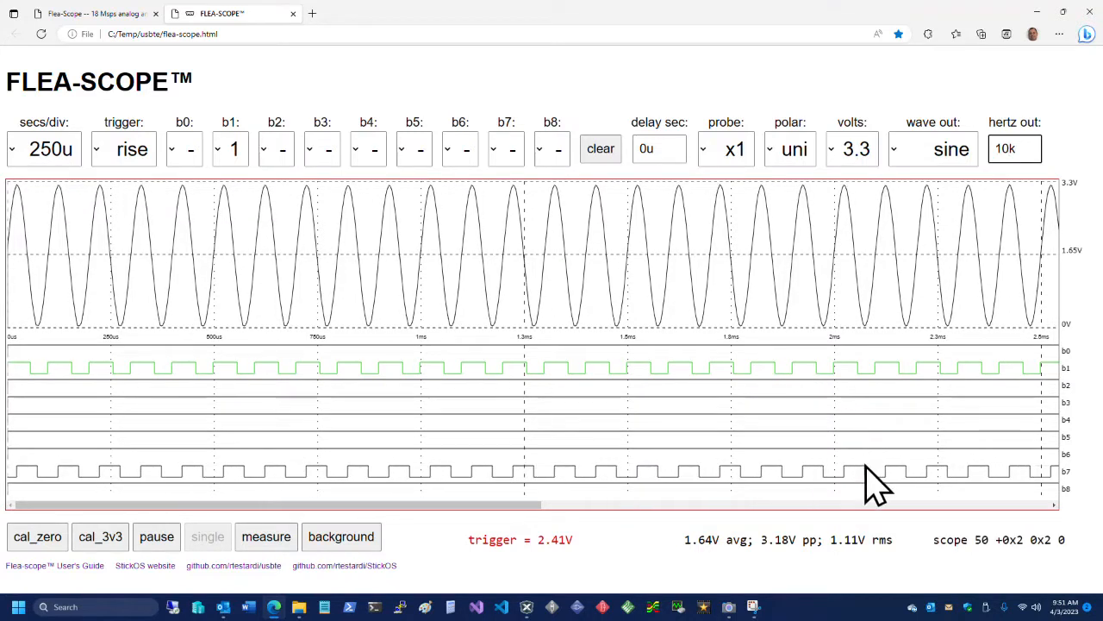
{"action": "mouse_move", "coordinate": [886, 498]}
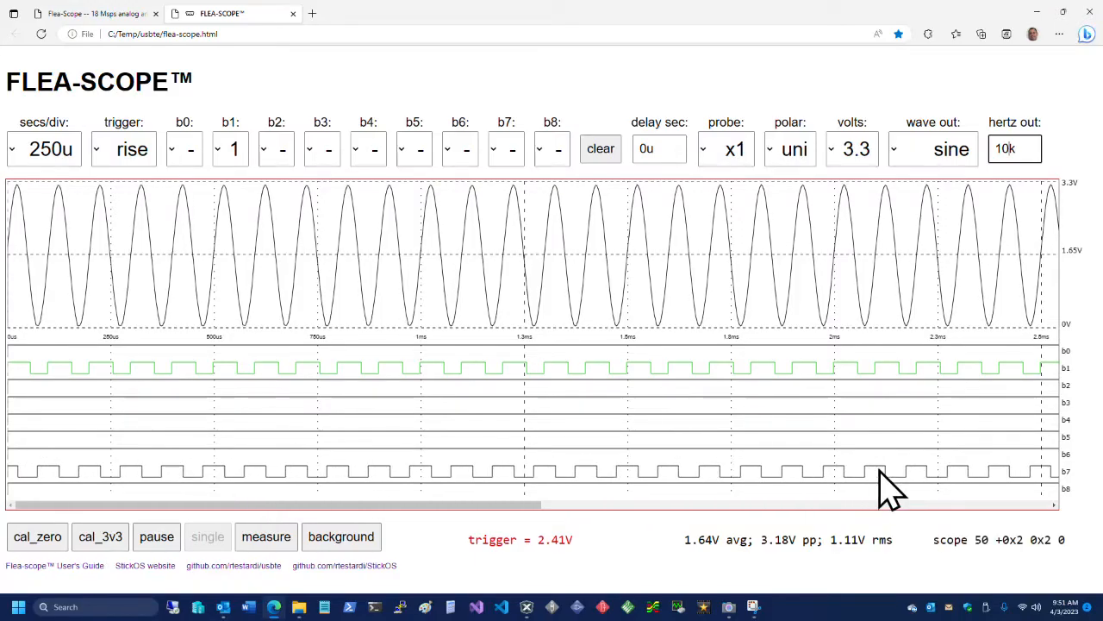
{"action": "mouse_move", "coordinate": [888, 284]}
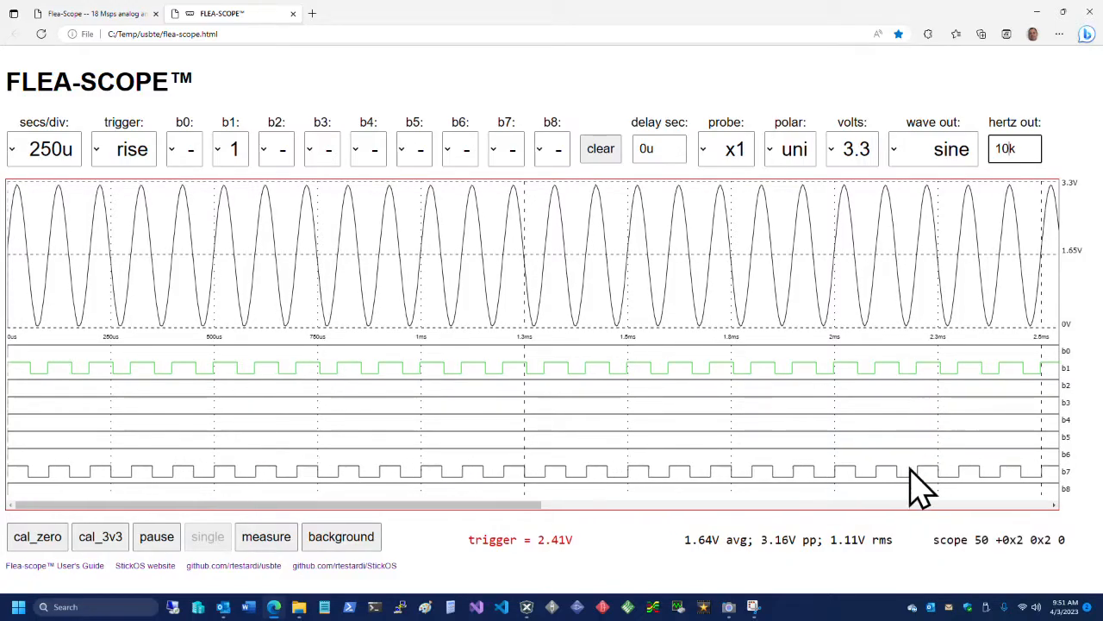
{"action": "mouse_move", "coordinate": [987, 492]}
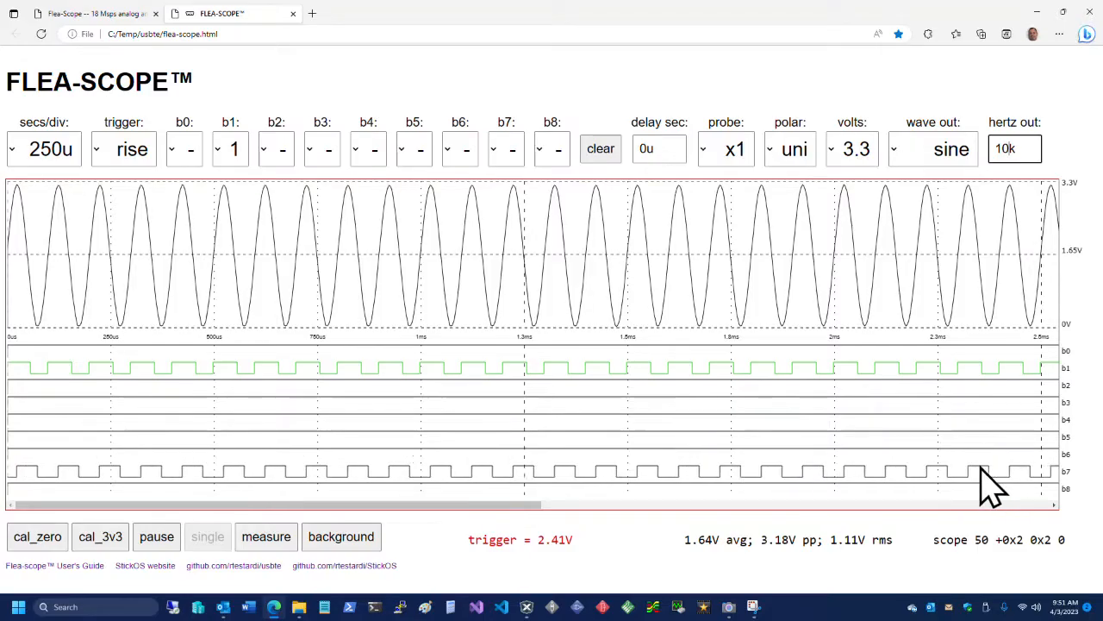
{"action": "mouse_move", "coordinate": [948, 410]}
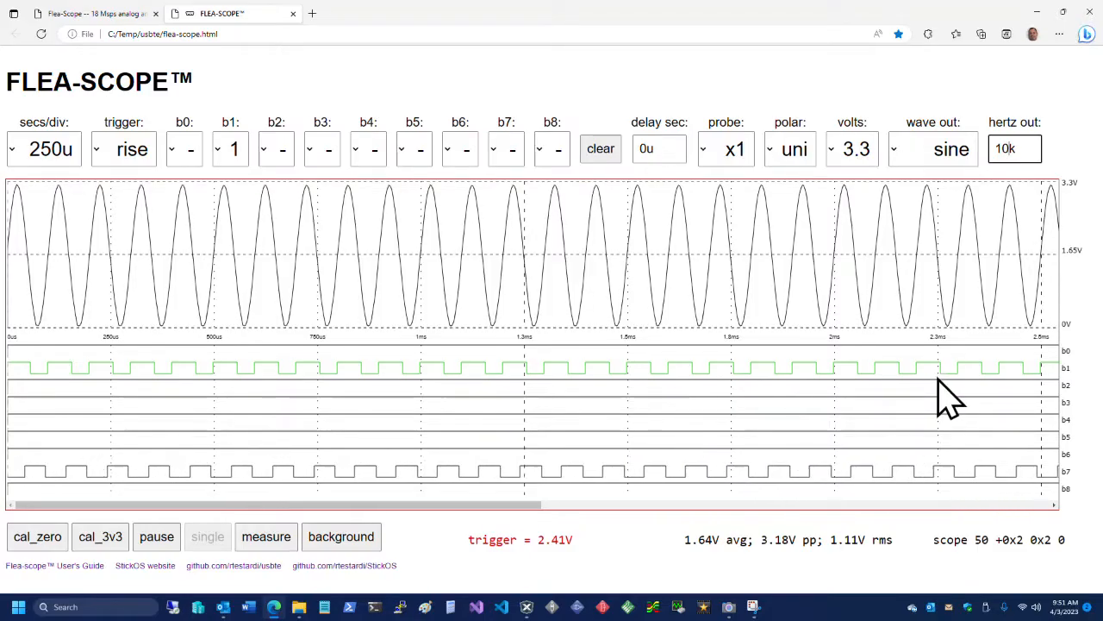